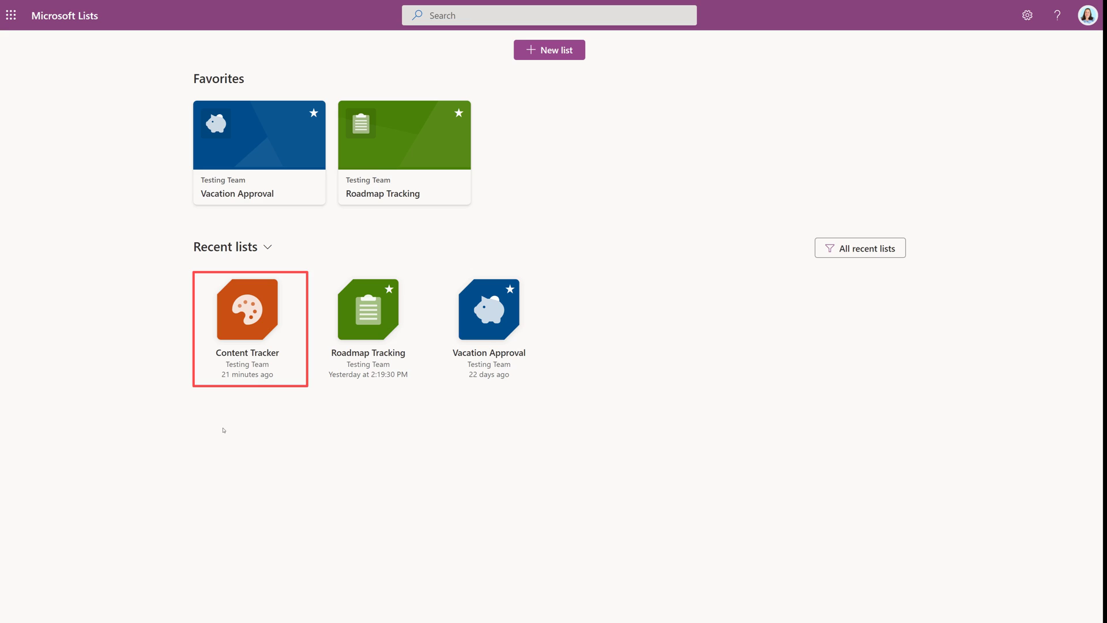
- Open the Content Tracker list from the Recent lists tiles
left_click(247, 309)
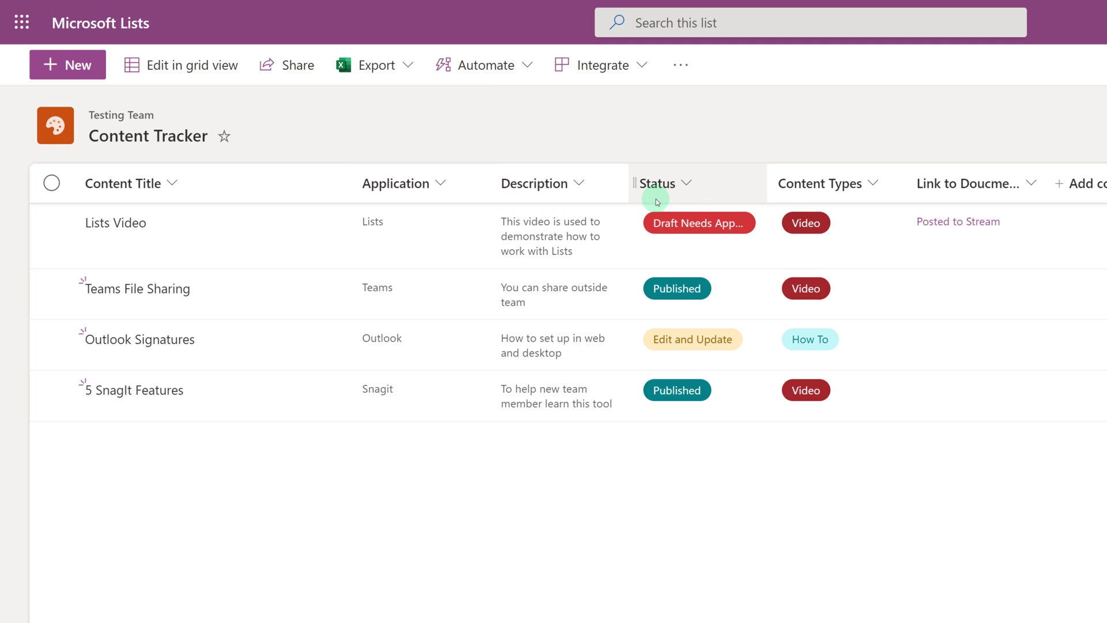
mouse_move(798, 200)
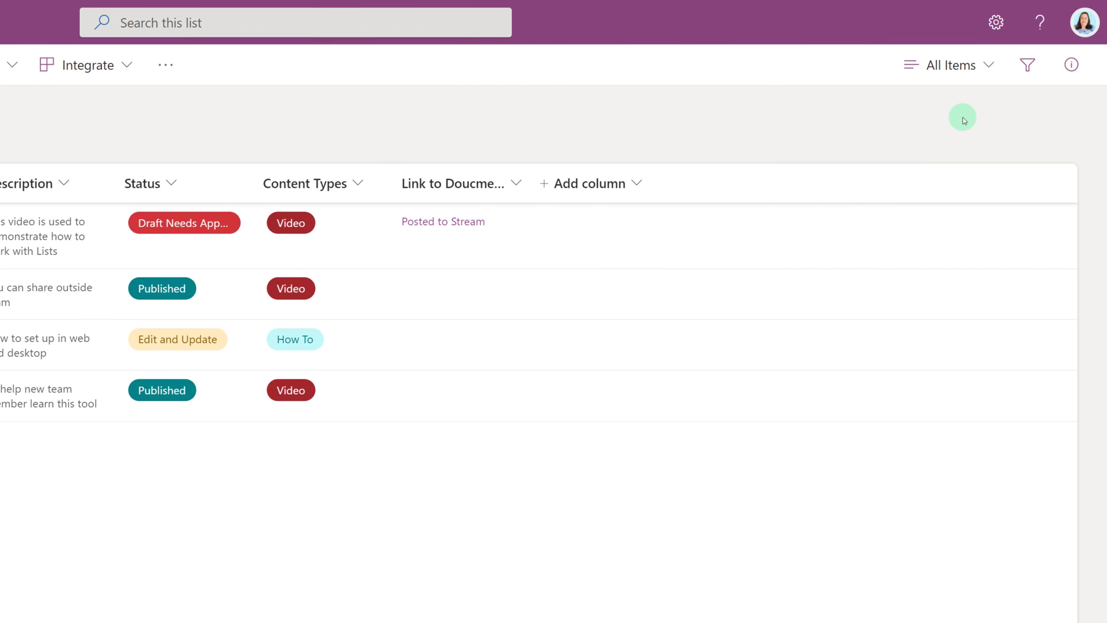
mouse_move(976, 103)
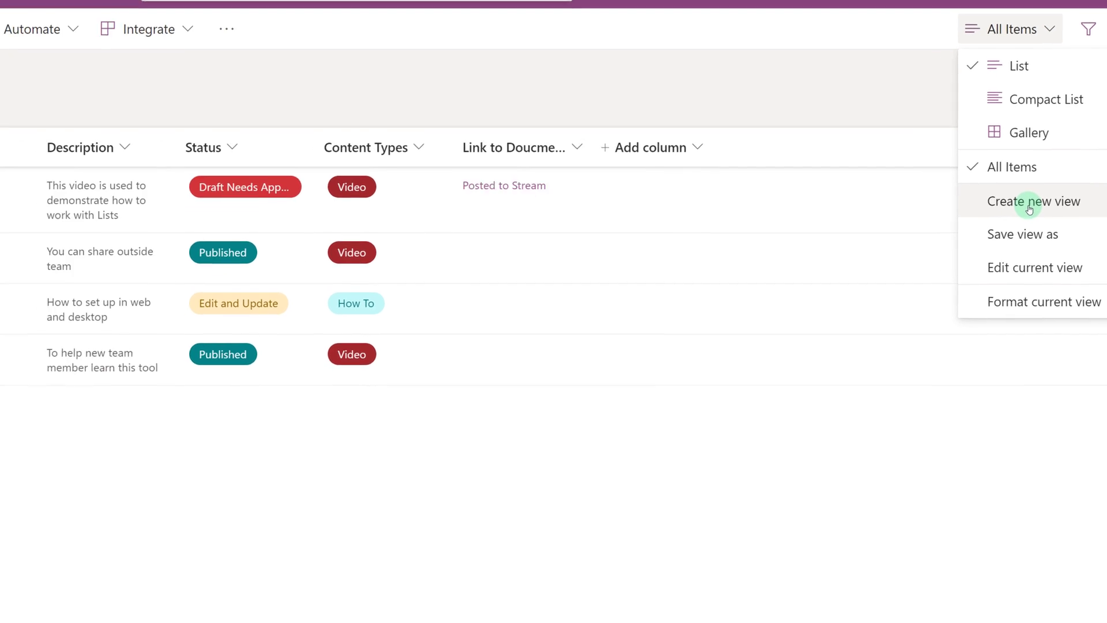
- Create a new board view named Status Board organized by the Status column
left_click(1033, 200)
type("Status Board")
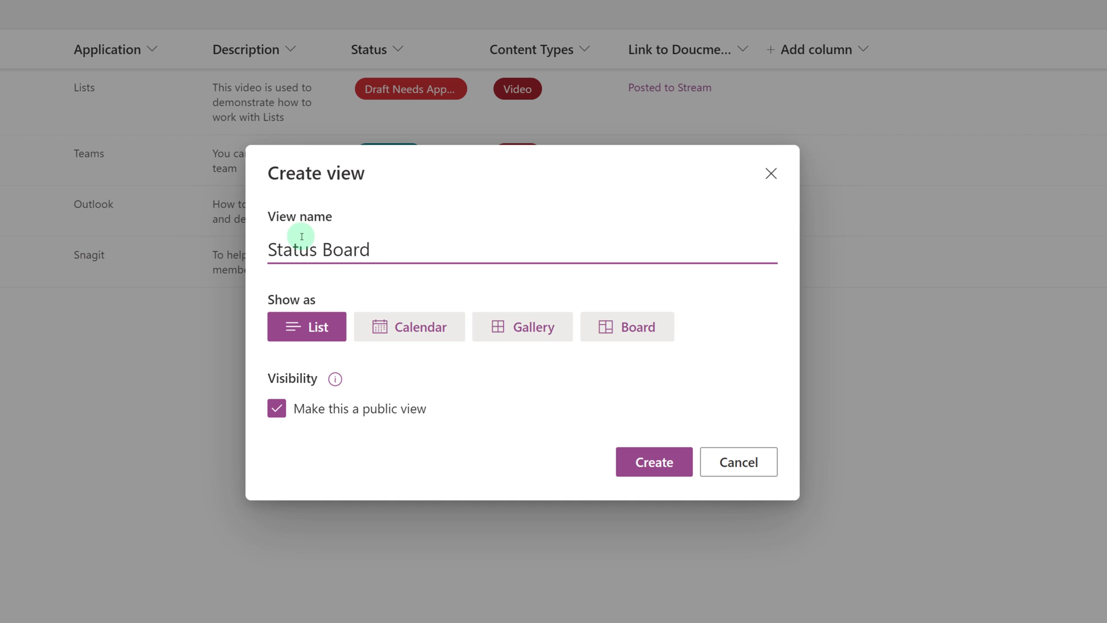
mouse_move(474, 370)
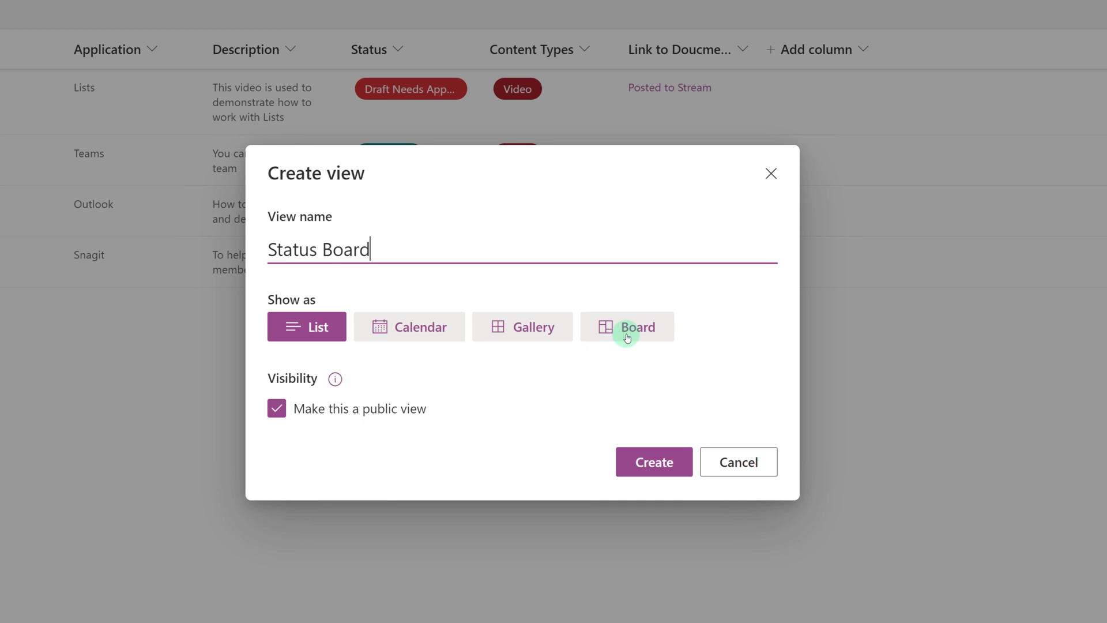
left_click(625, 326)
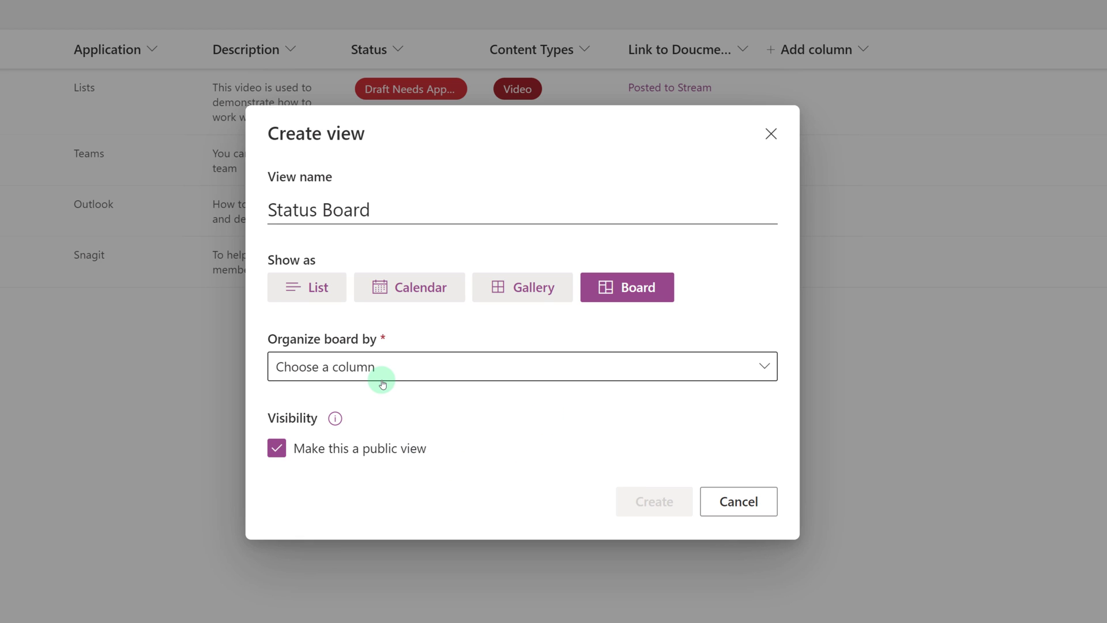
left_click(521, 366)
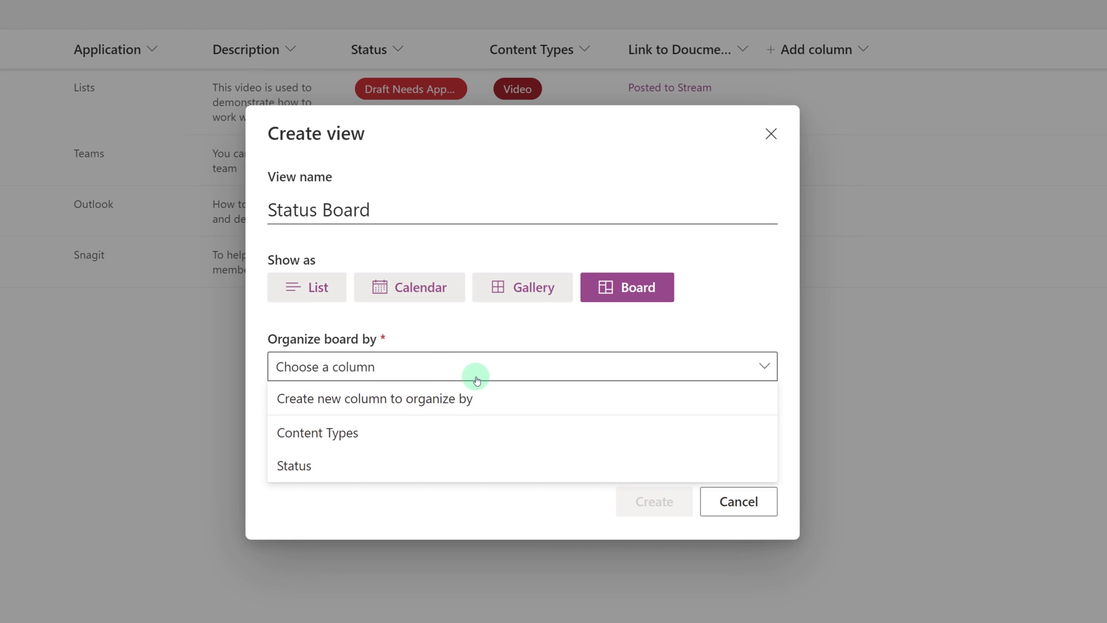
mouse_move(445, 465)
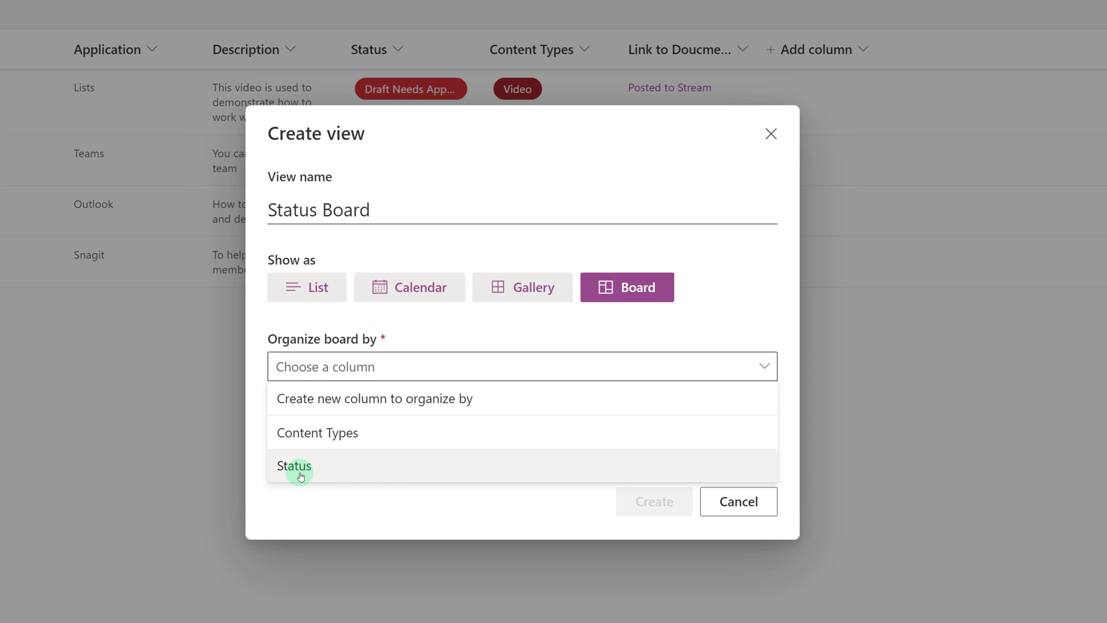
left_click(294, 466)
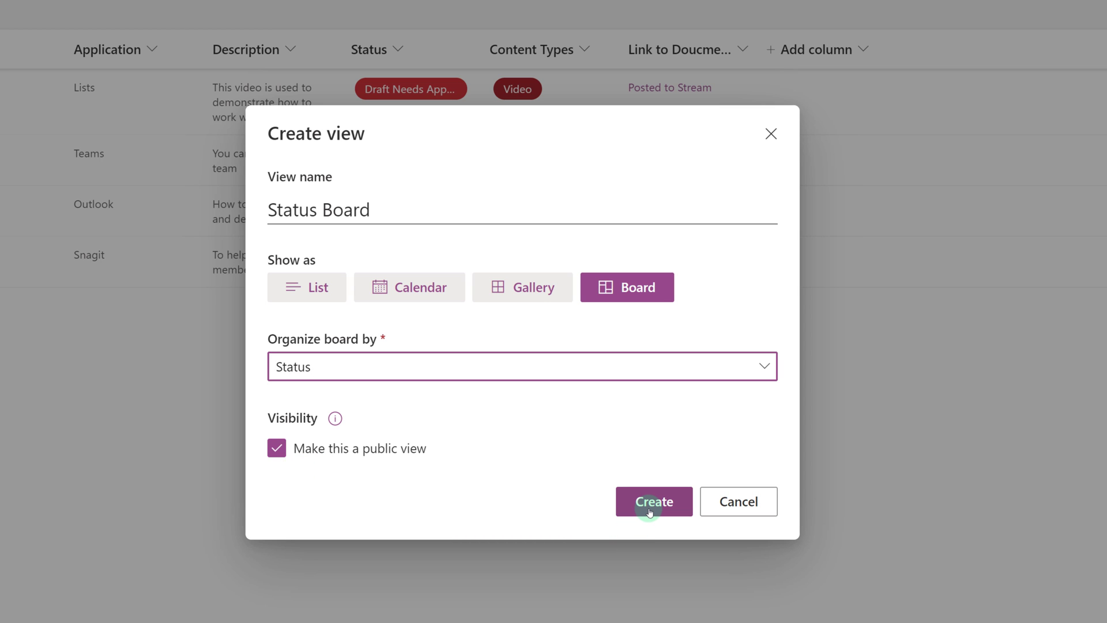
left_click(653, 501)
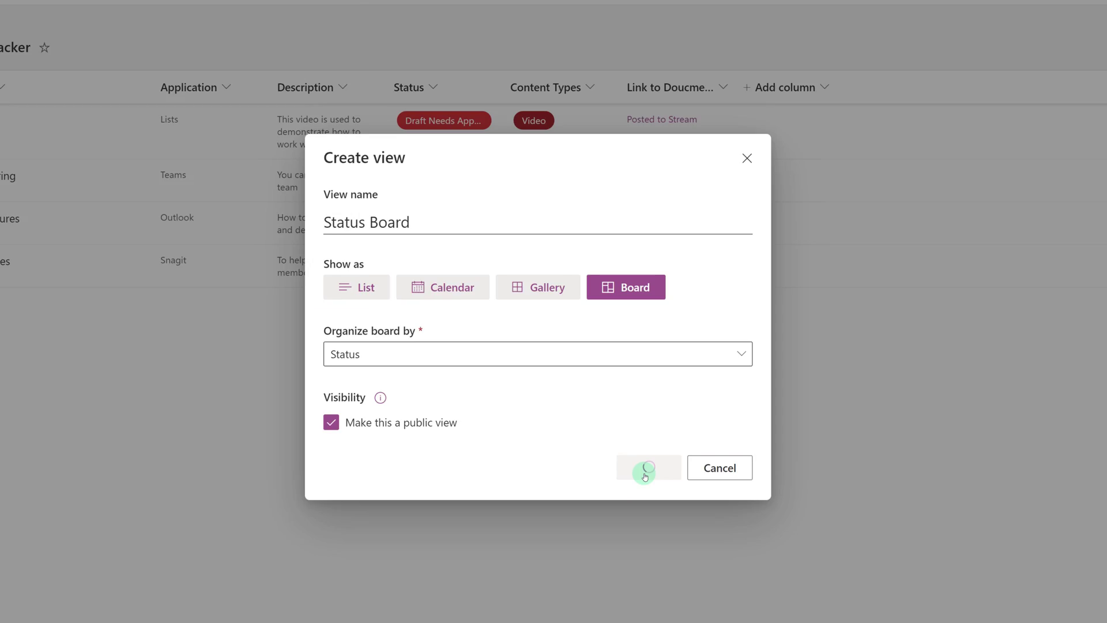
- Load the new Status Board and review its status bucket columns
left_click(647, 467)
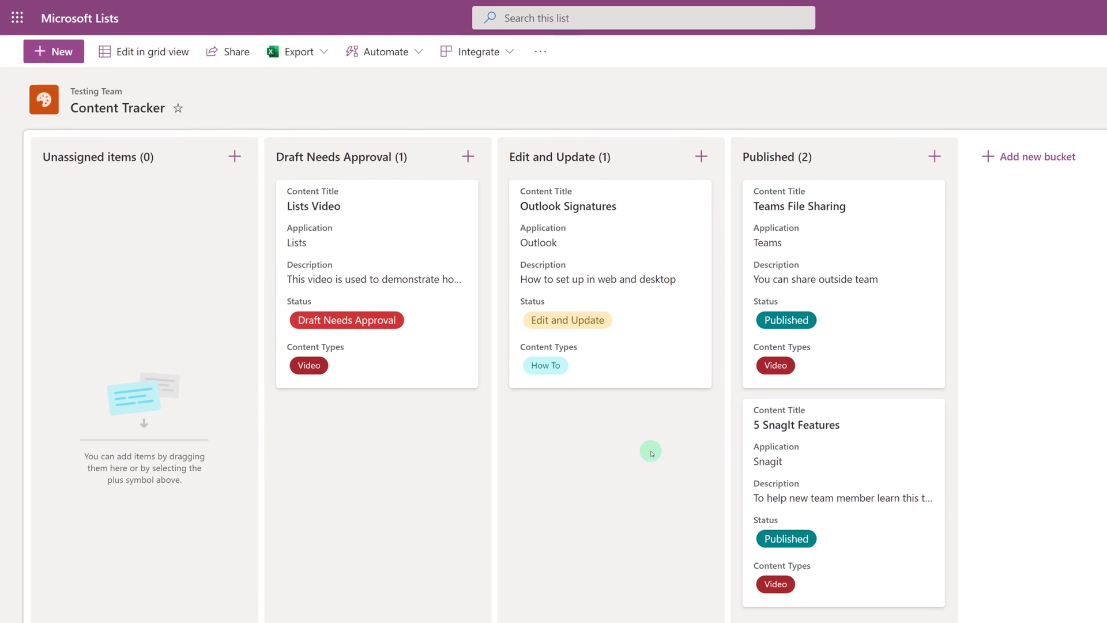
mouse_move(549, 538)
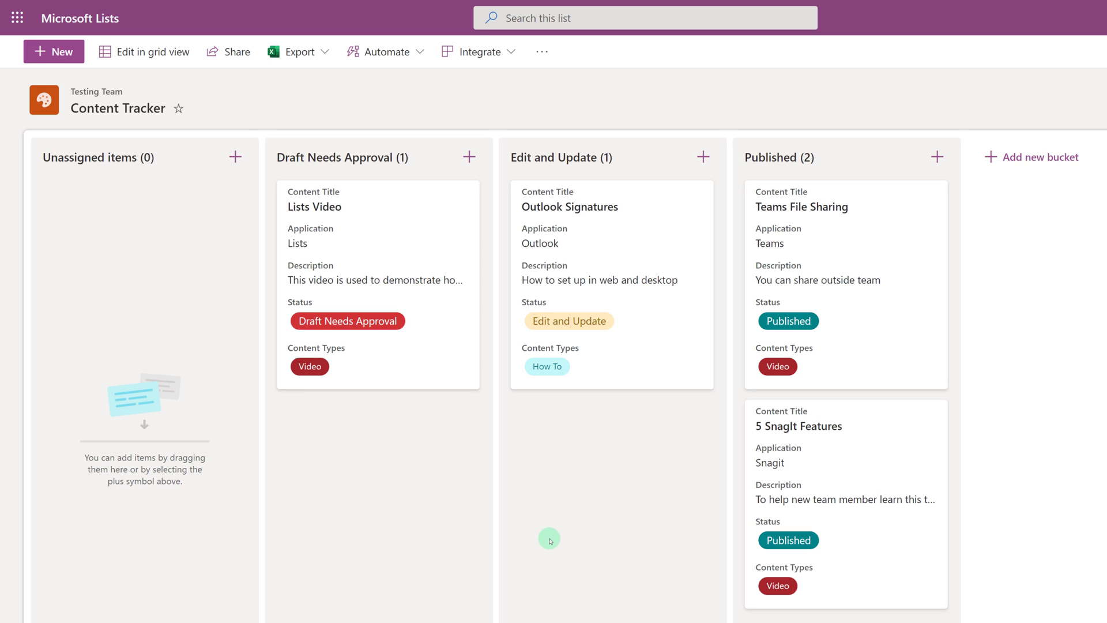
mouse_move(378, 203)
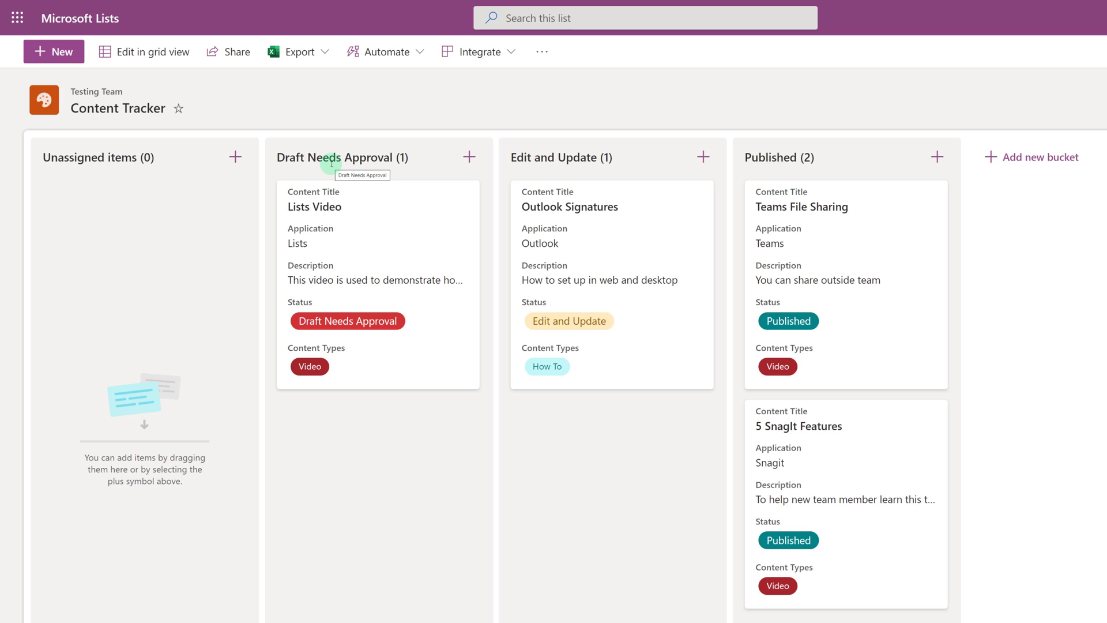
mouse_move(792, 173)
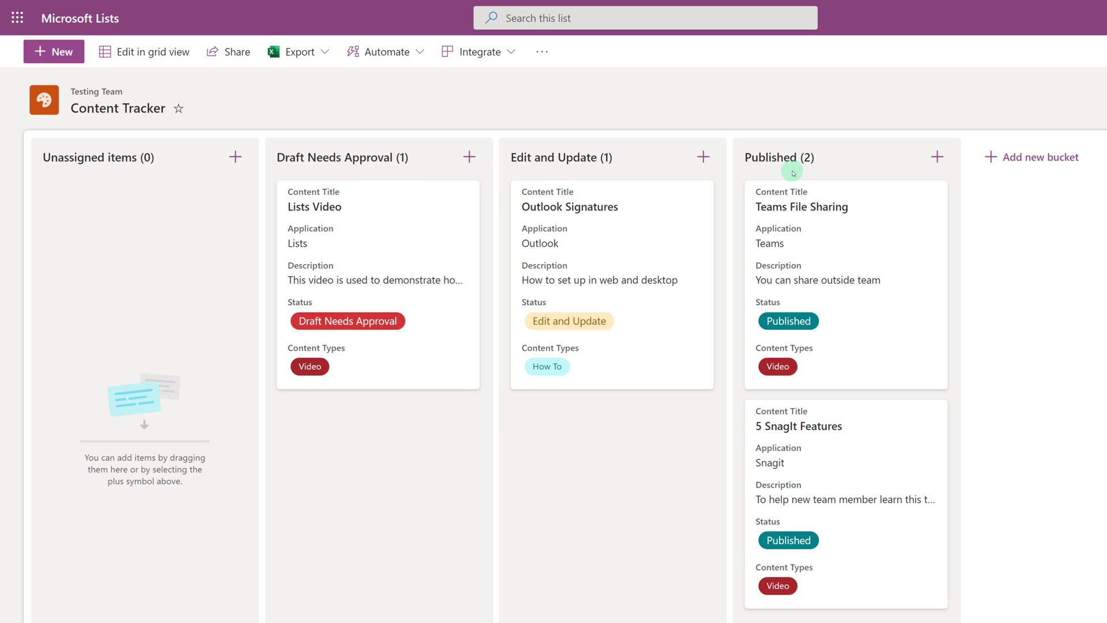
mouse_move(397, 279)
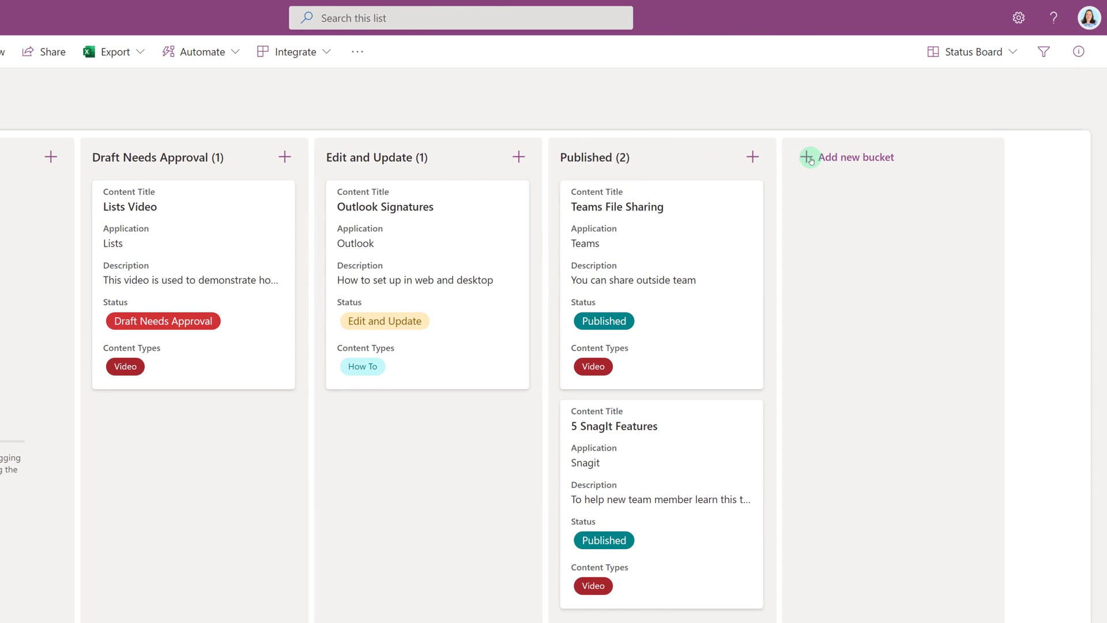
- Add a new empty bucket named In Progress to the board
left_click(847, 156)
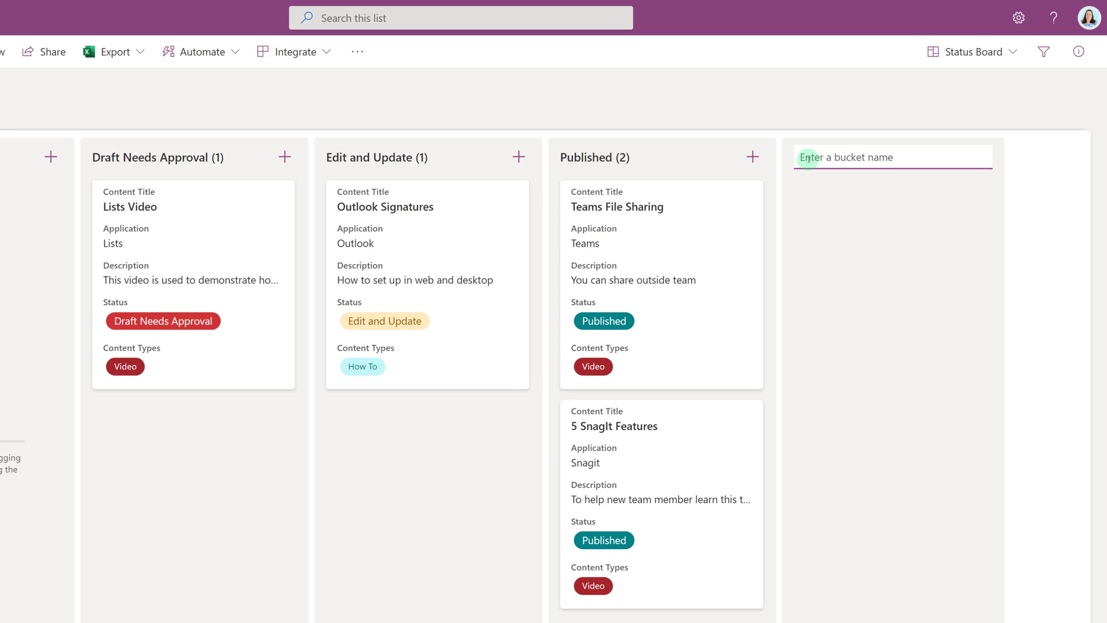
type("In P")
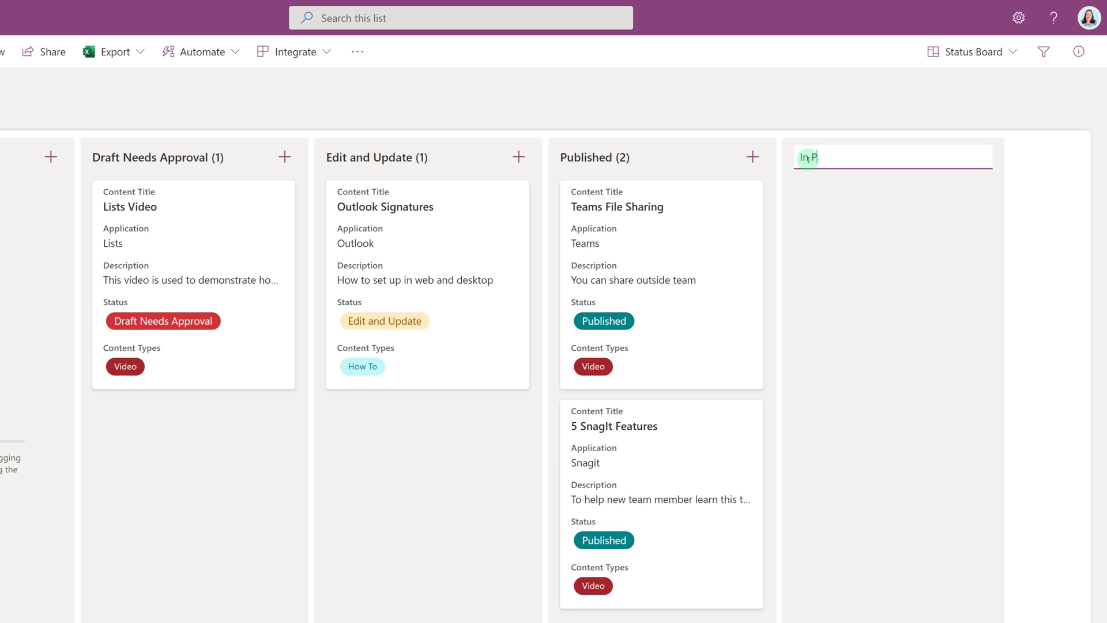
type("rogress")
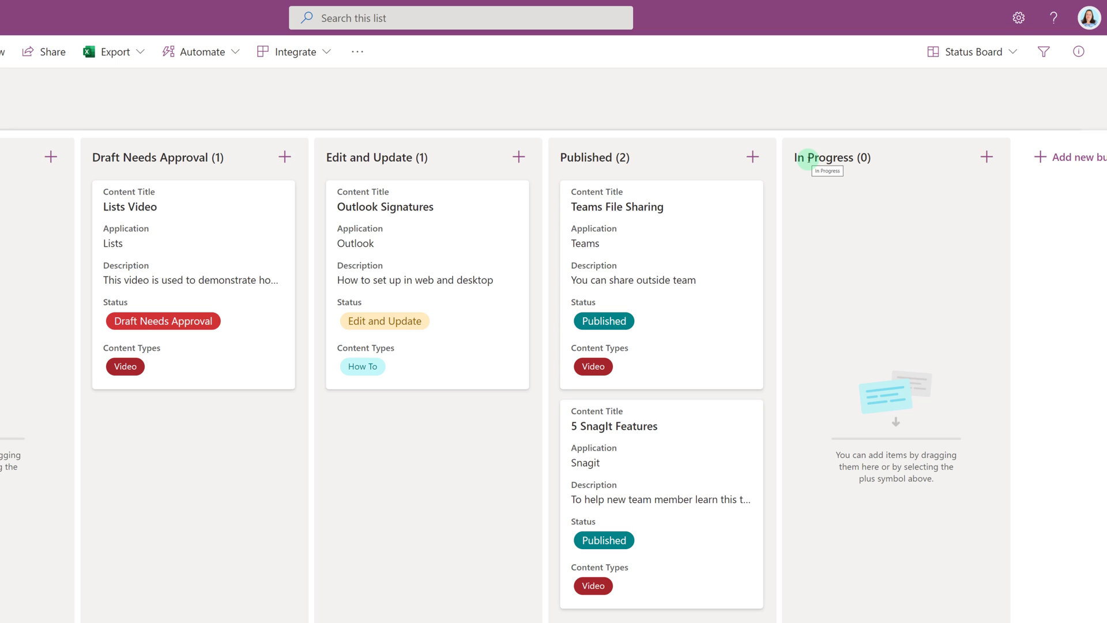
mouse_move(867, 173)
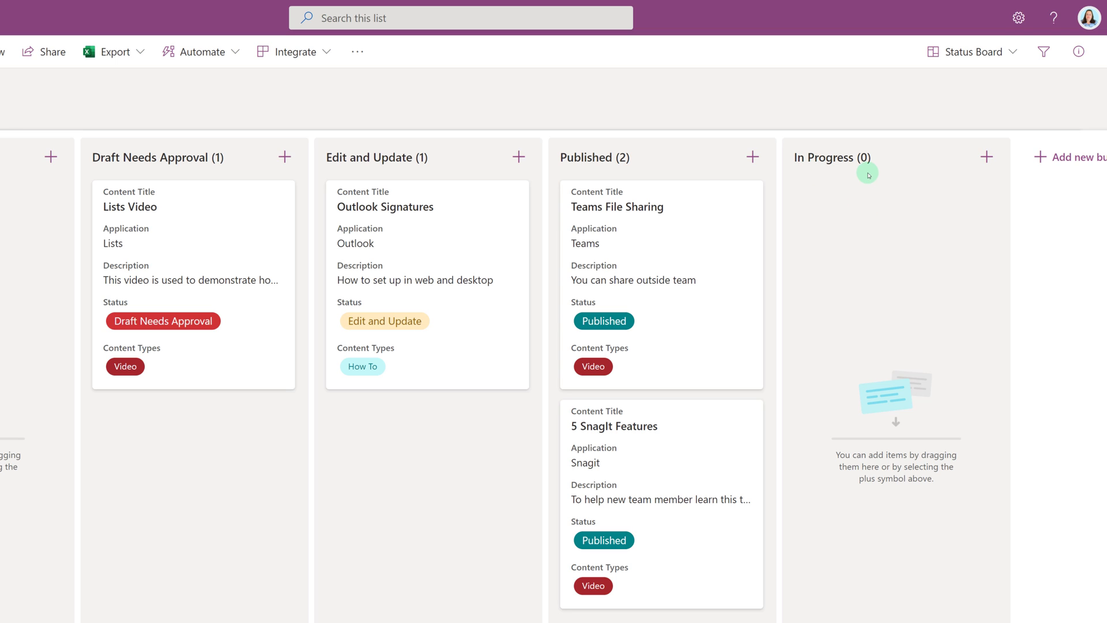
mouse_move(174, 173)
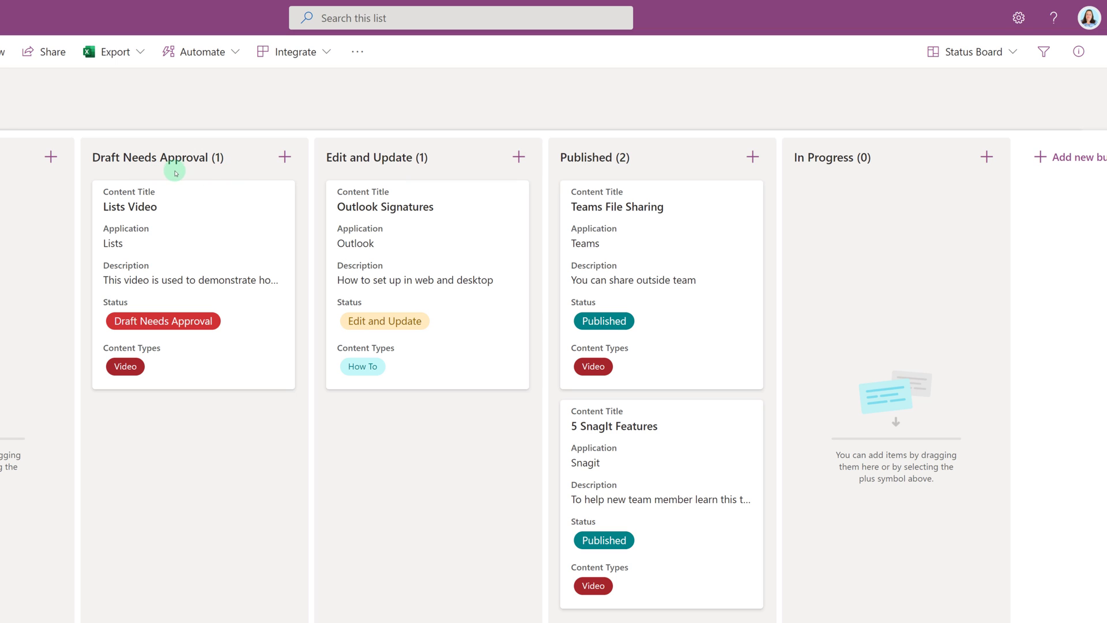
mouse_move(769, 213)
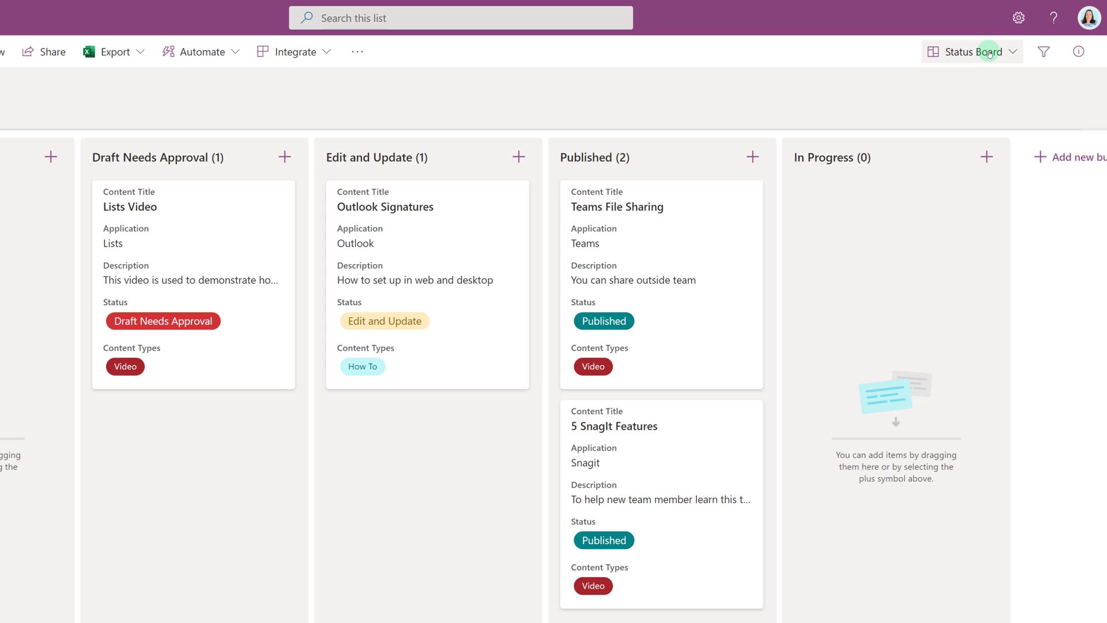
- Return to All Items view and open the Status column's edit panel
left_click(970, 52)
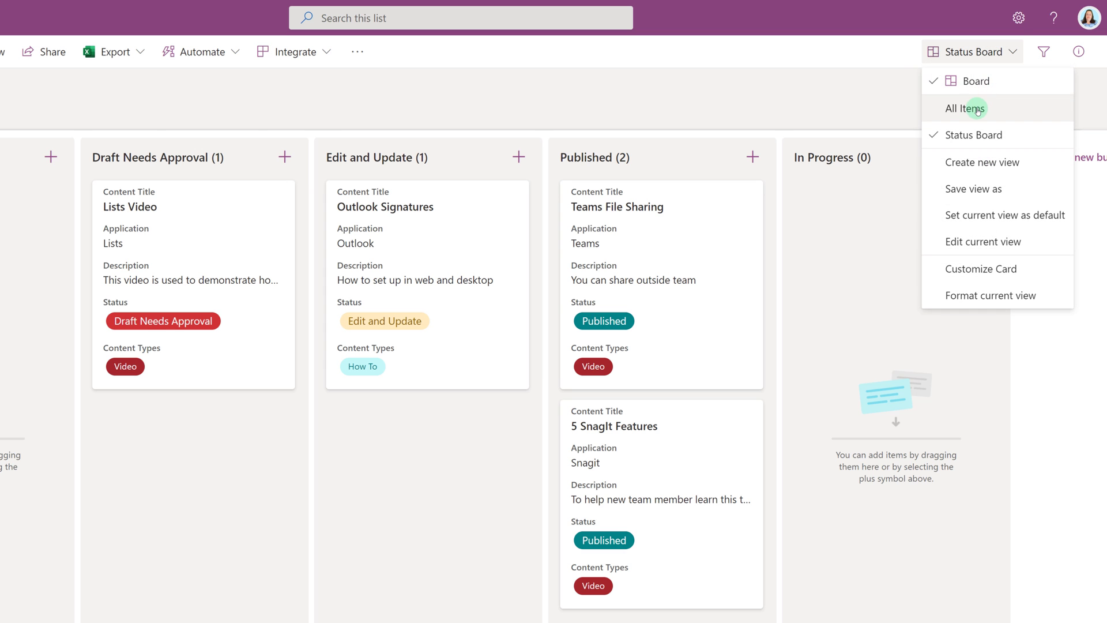
left_click(969, 108)
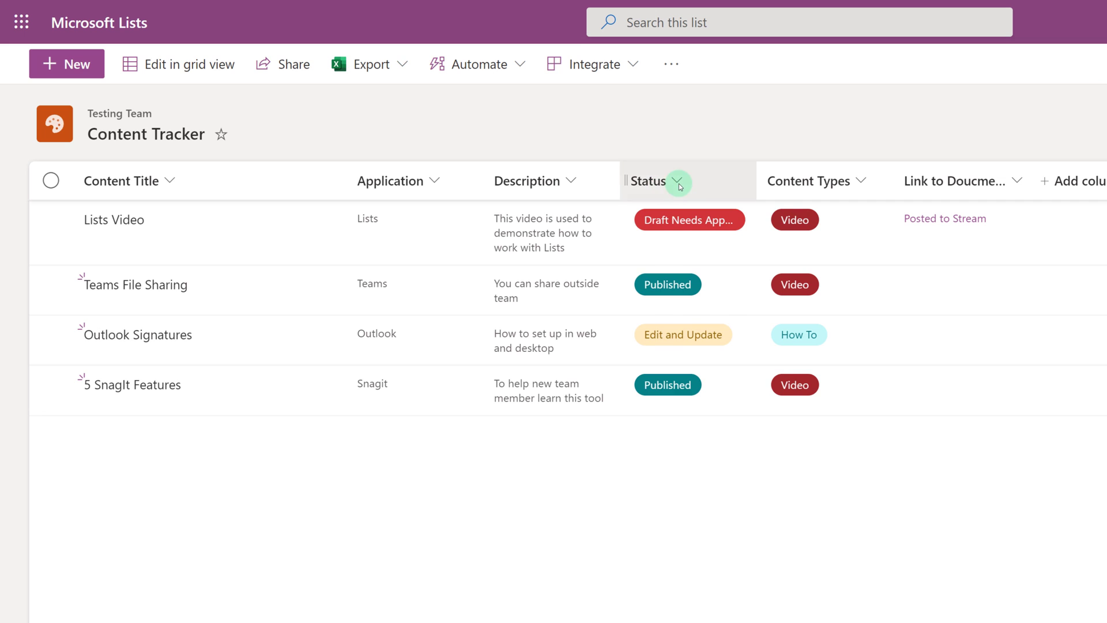
left_click(678, 181)
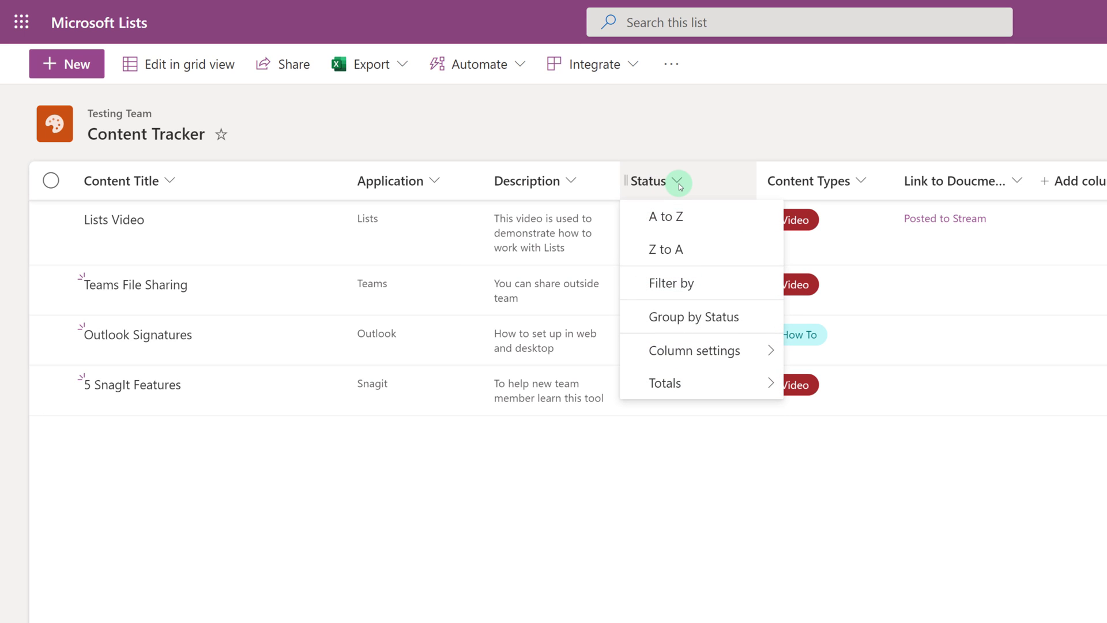
left_click(694, 350)
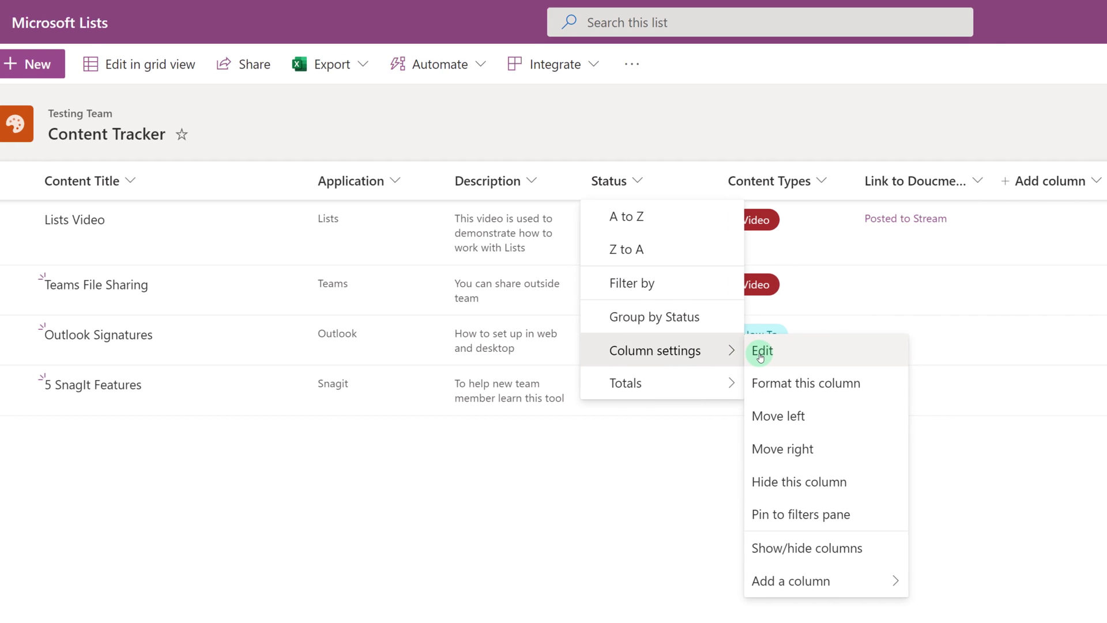
left_click(761, 351)
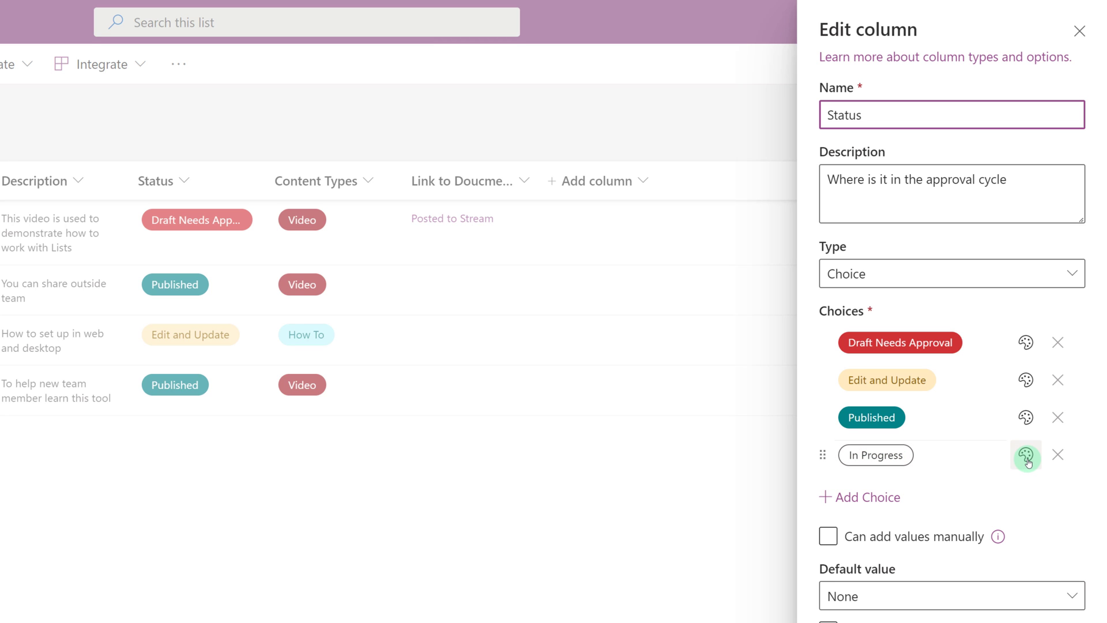
- Give In Progress a purple fill, move it to first choice, and save the column
left_click(1026, 454)
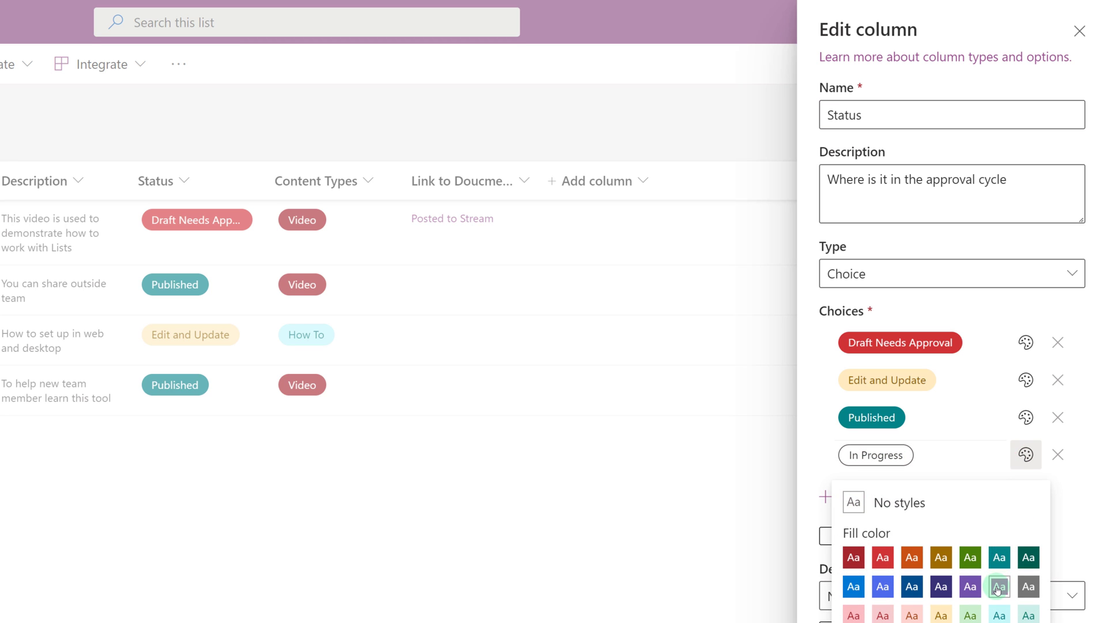
left_click(999, 585)
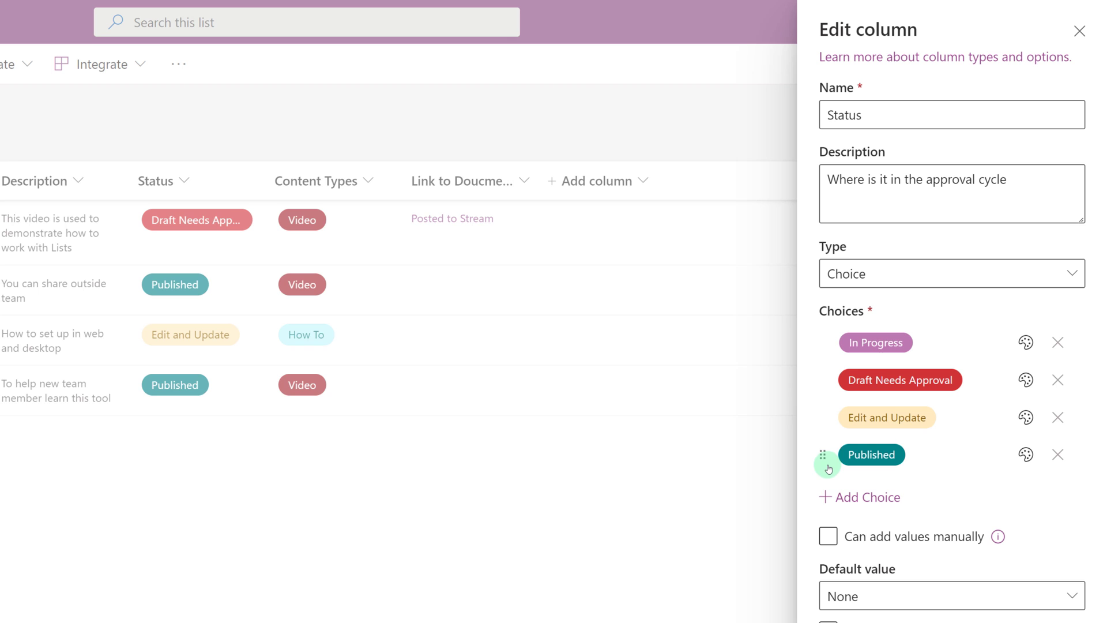
left_click_drag(824, 469, 823, 427)
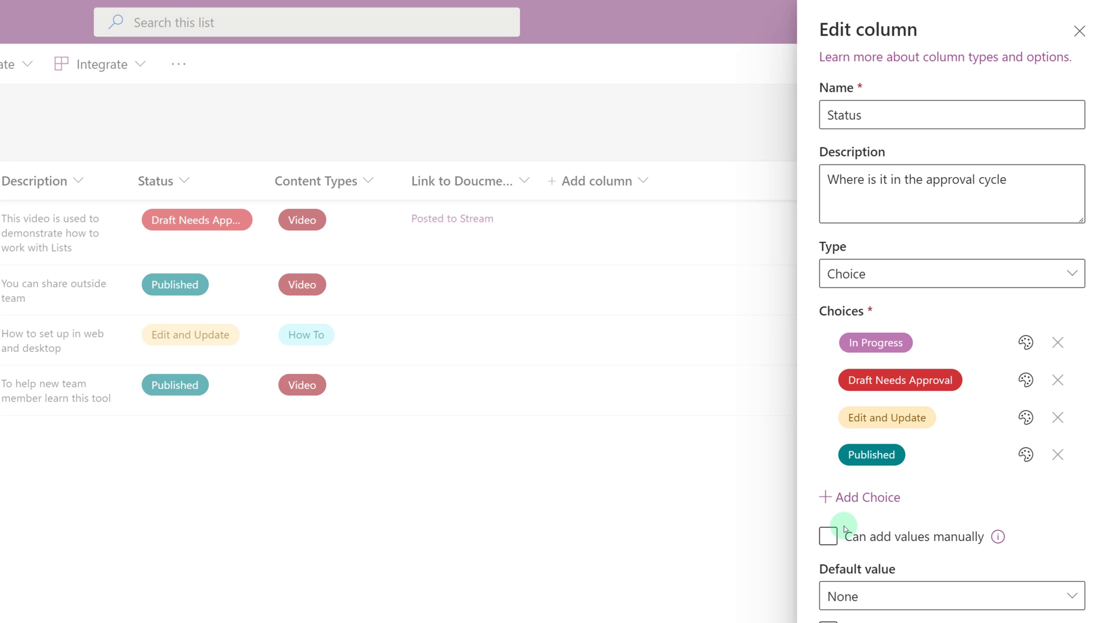
mouse_move(814, 496)
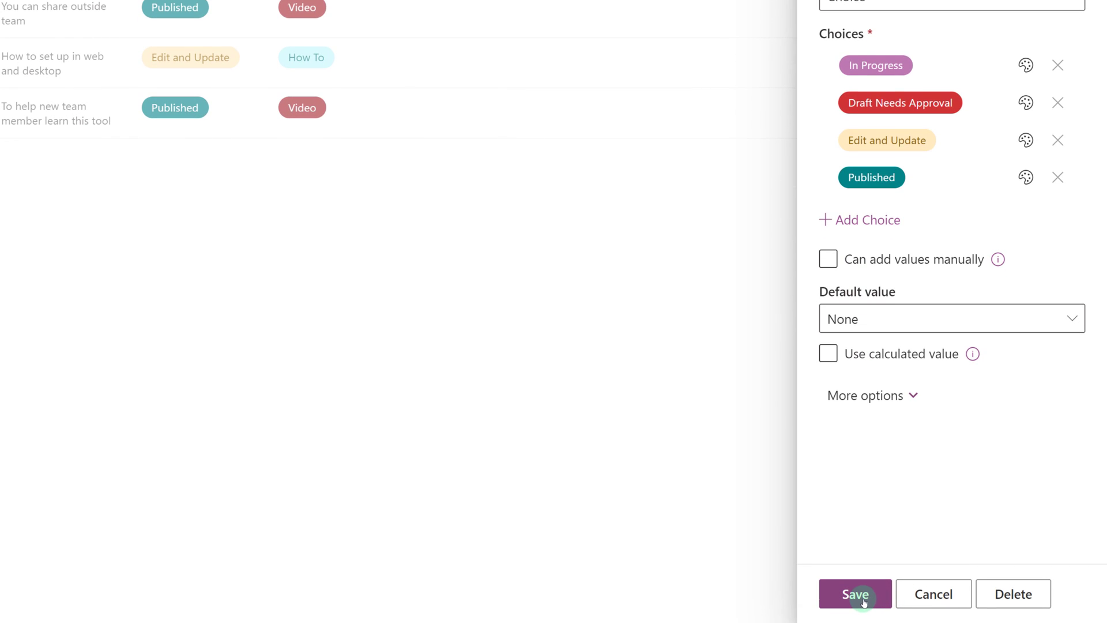
left_click(855, 594)
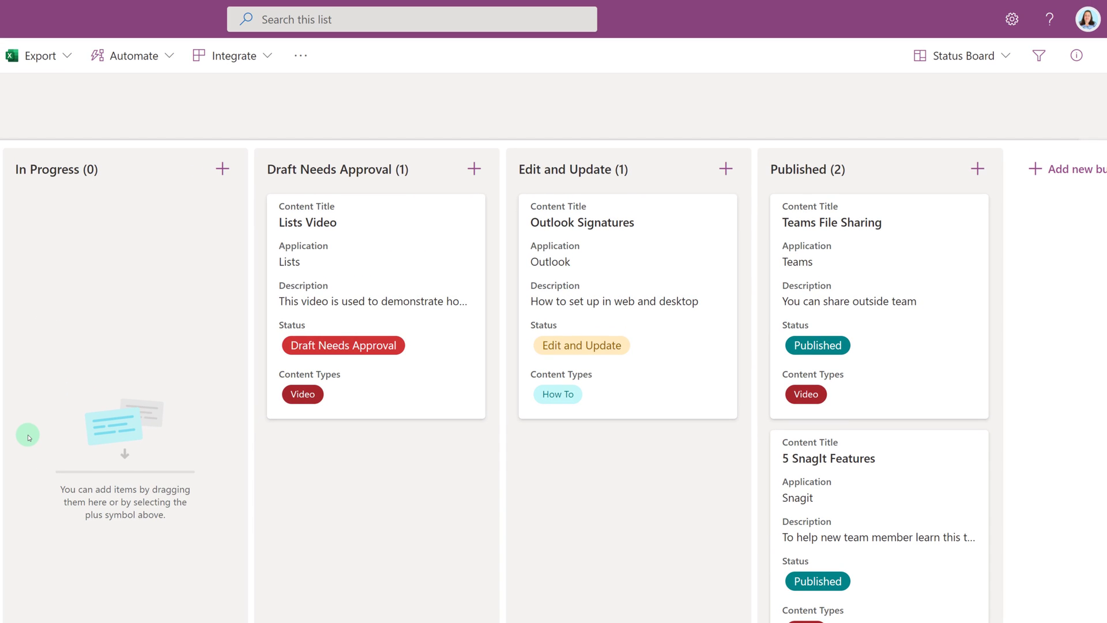
mouse_move(51, 169)
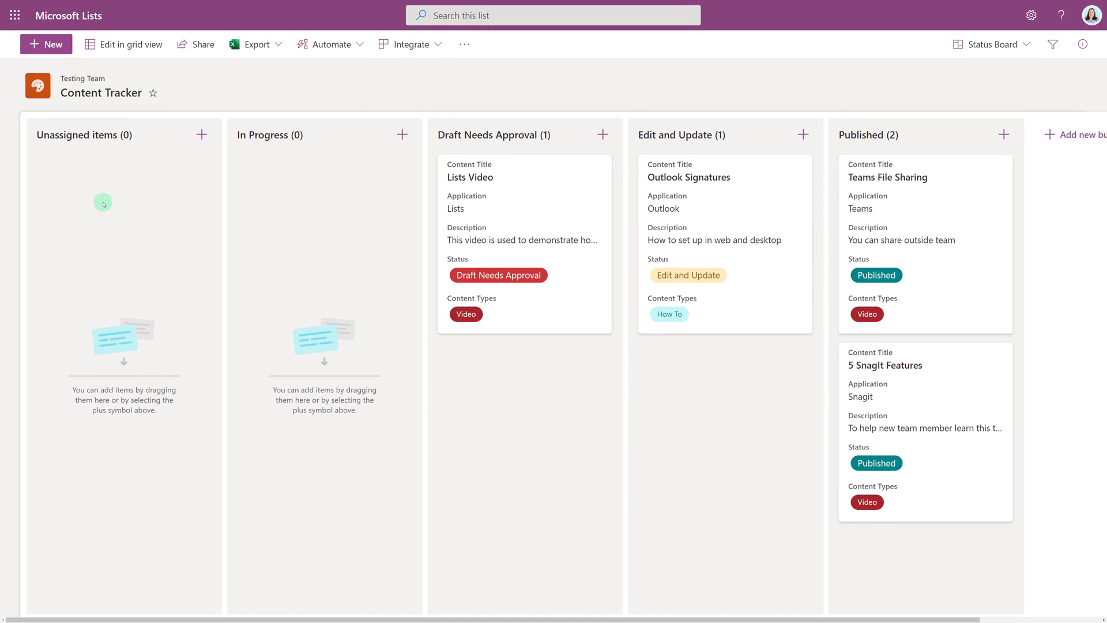
mouse_move(222, 272)
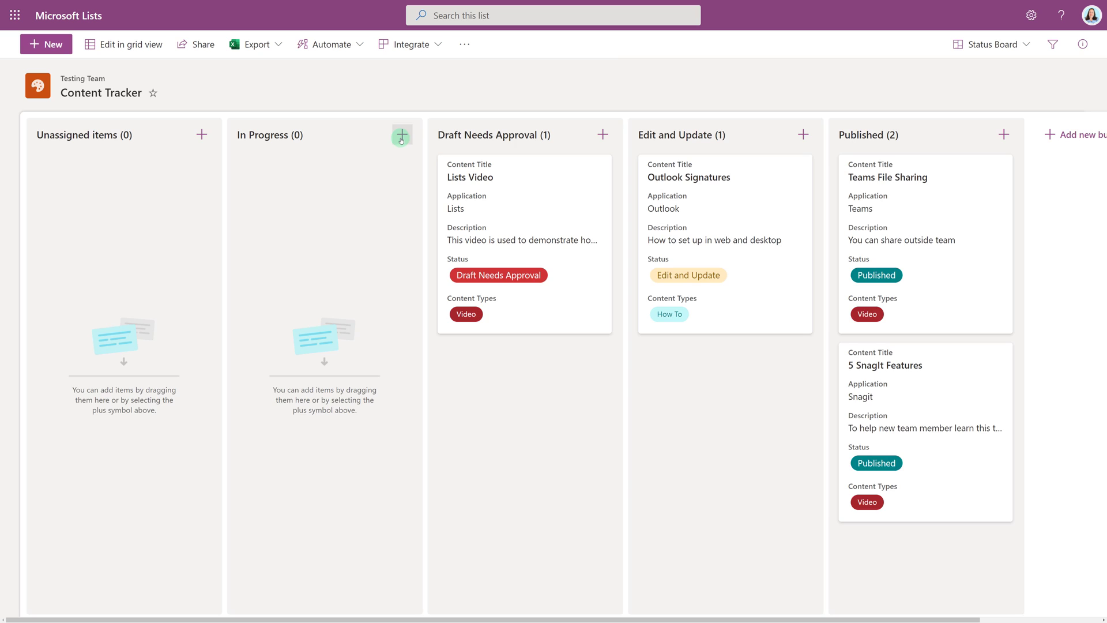
- Add In Progress item 'This is a test' for Teams, described 'For the video', tagged Video
left_click(401, 135)
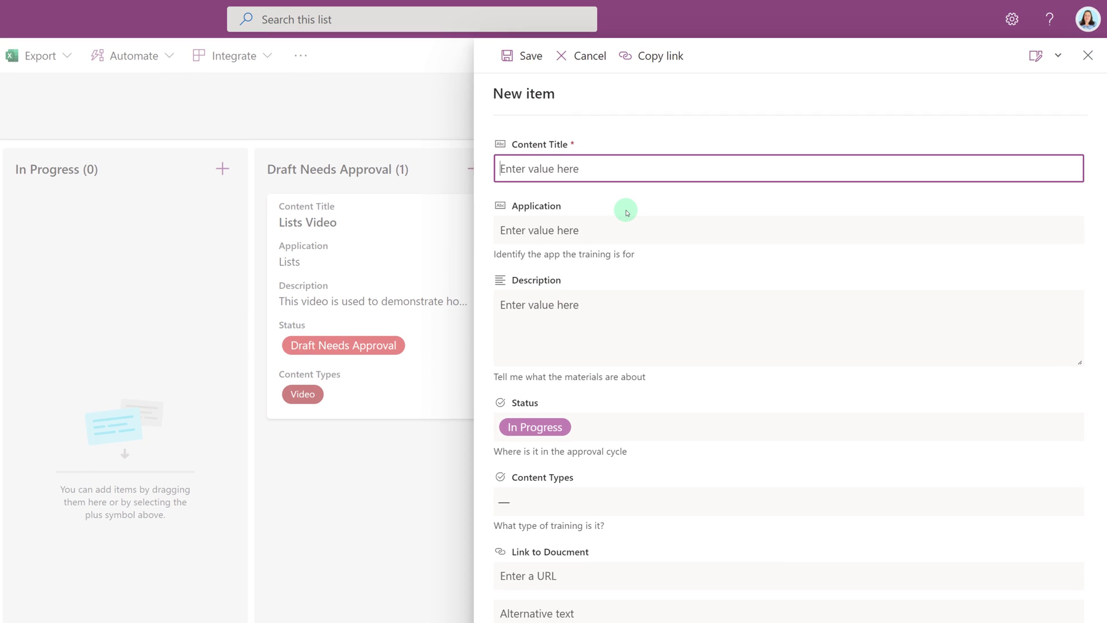
type("This is a test")
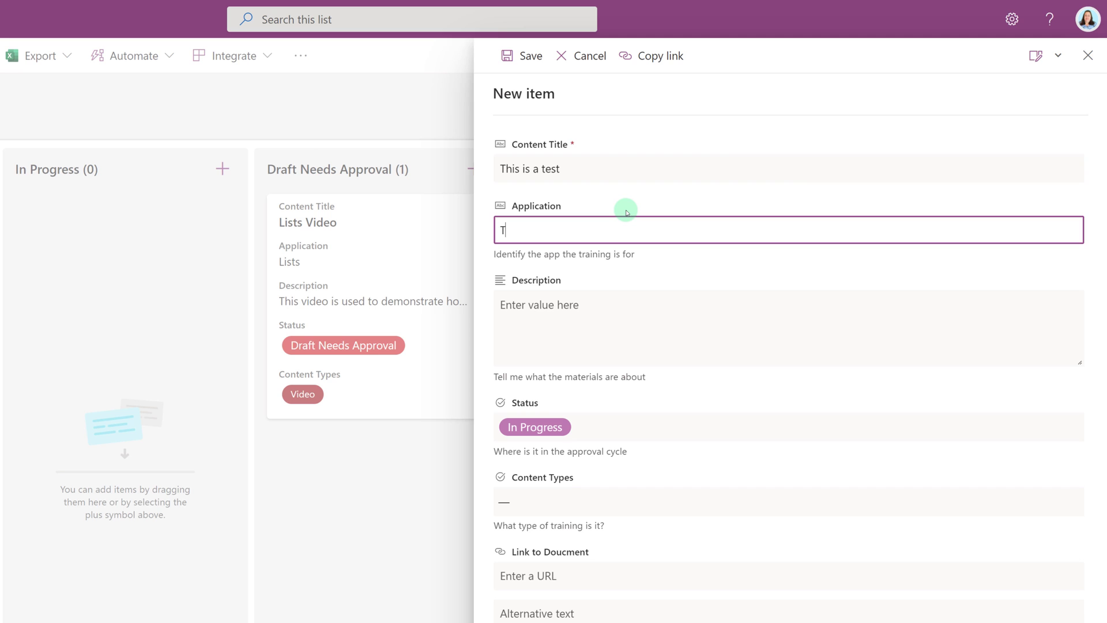
type("eams")
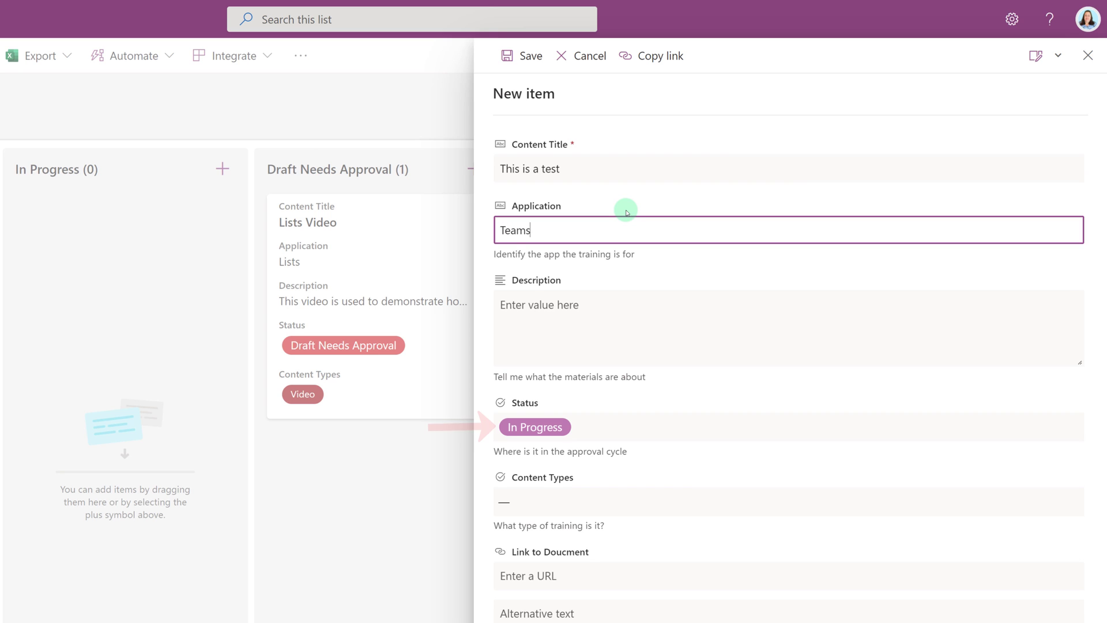
type("For the")
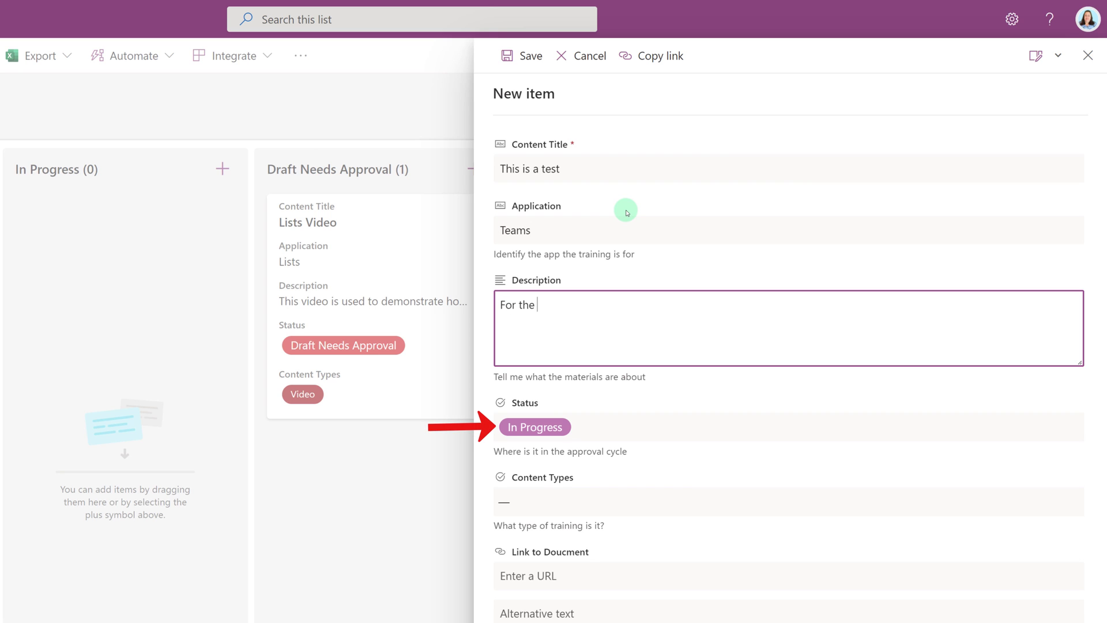
type("video")
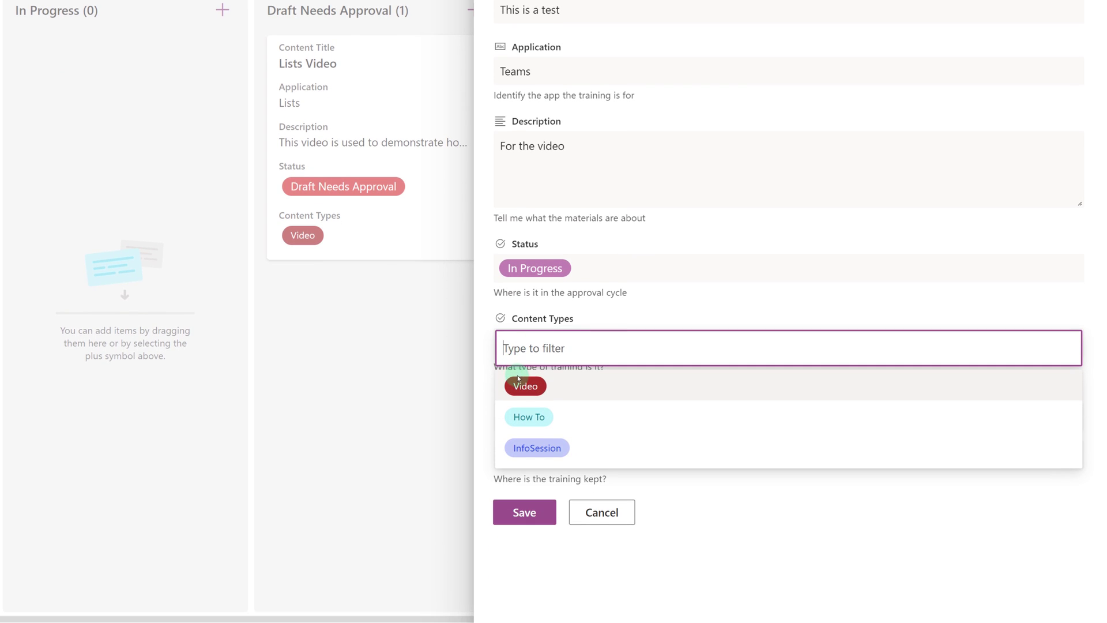
left_click(525, 385)
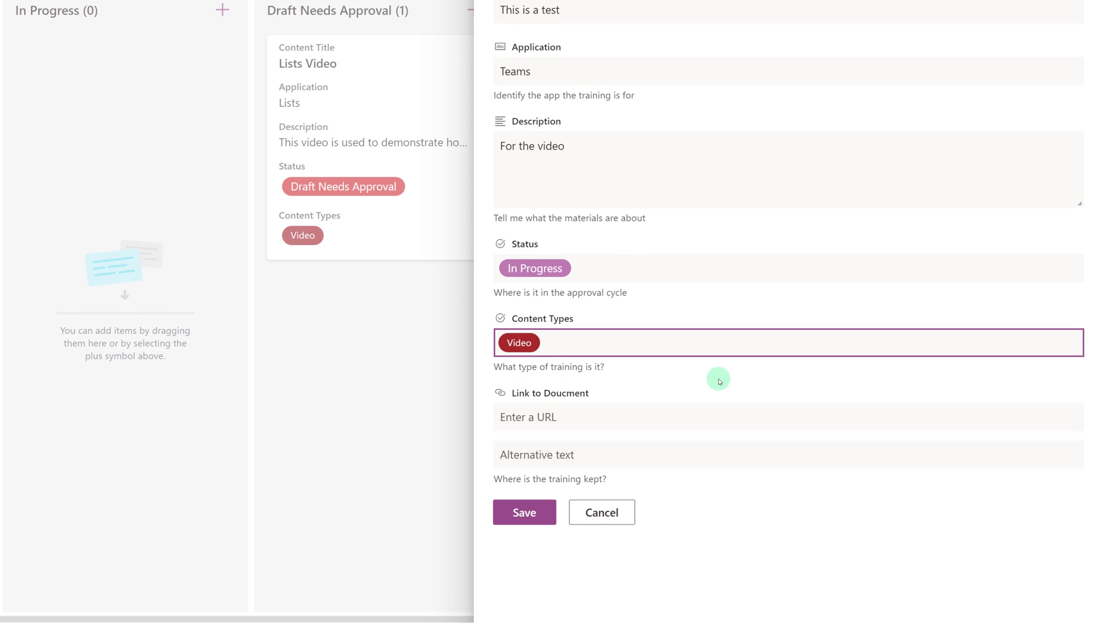
left_click(523, 512)
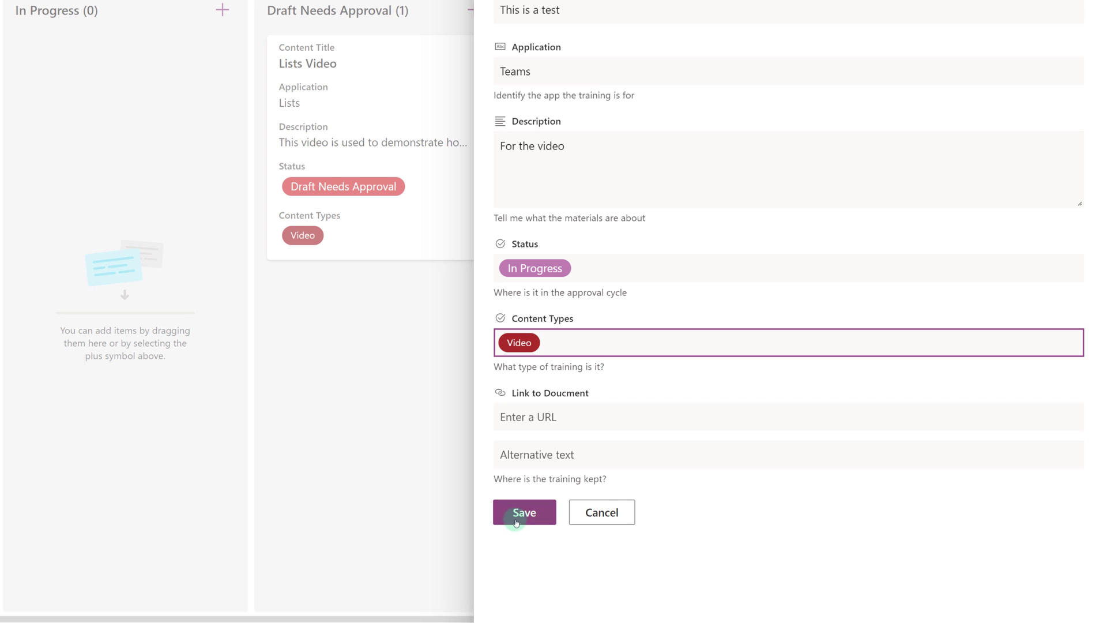
left_click(523, 512)
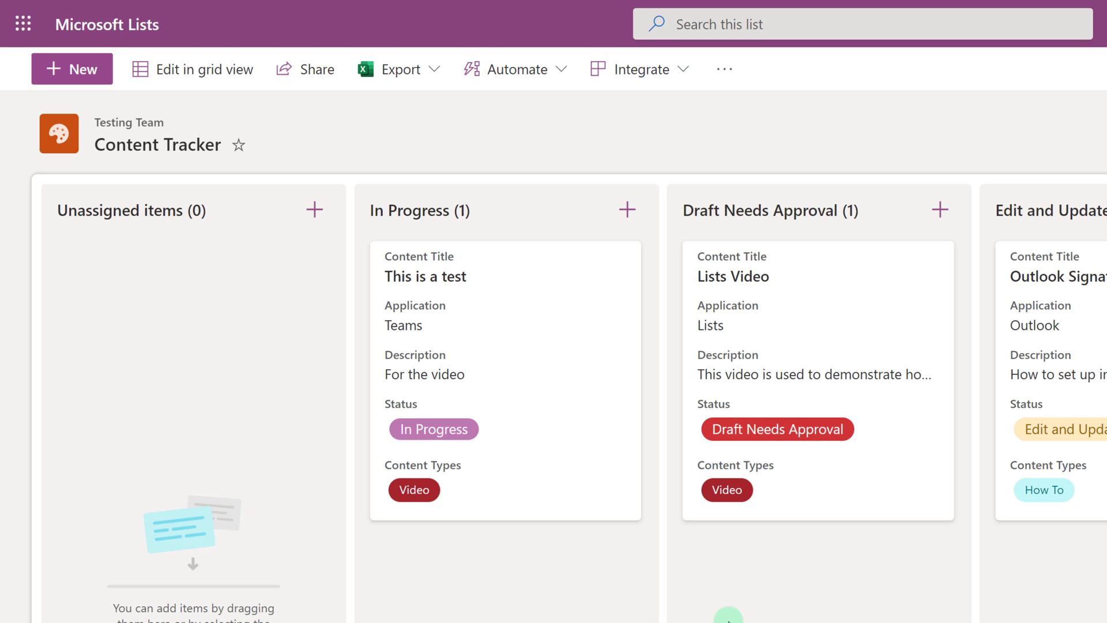
mouse_move(652, 305)
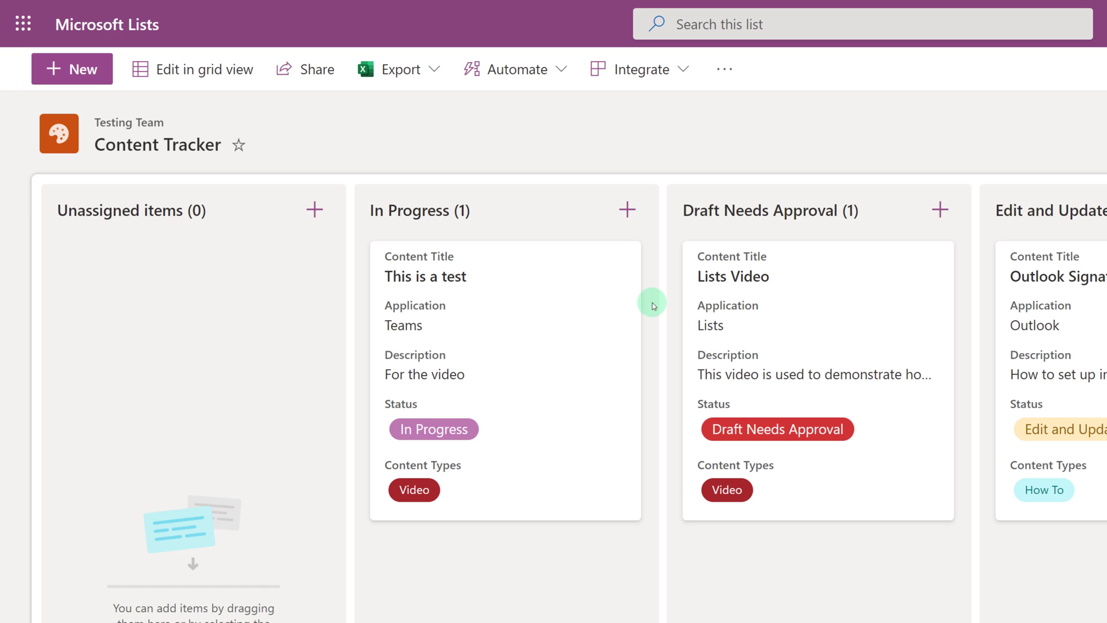
mouse_move(657, 501)
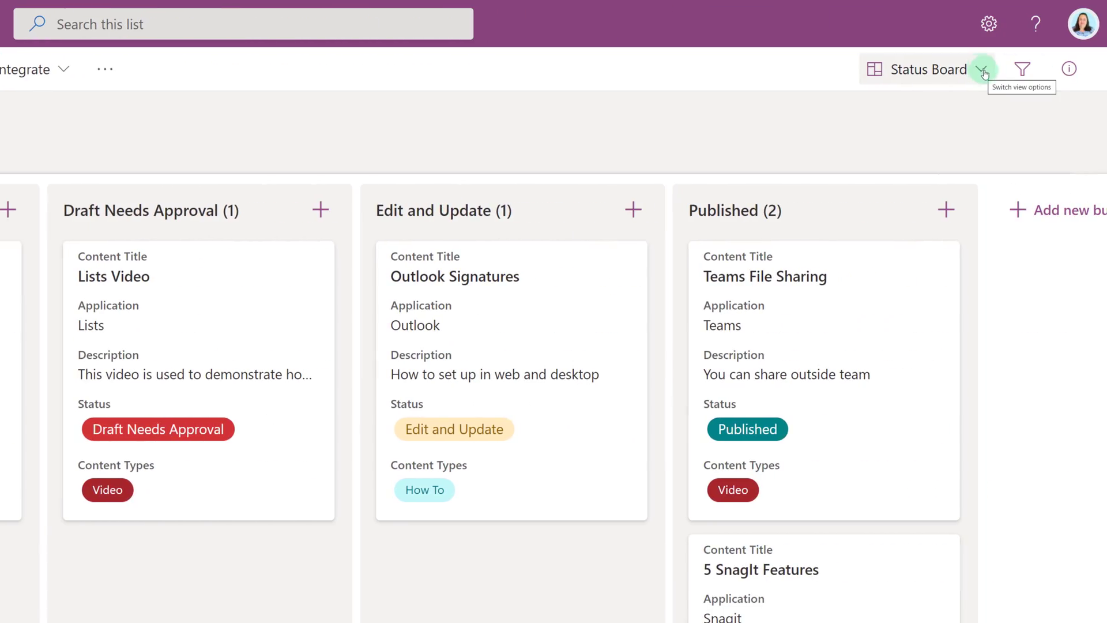
- Open Customize Card for the Status Board view
left_click(981, 70)
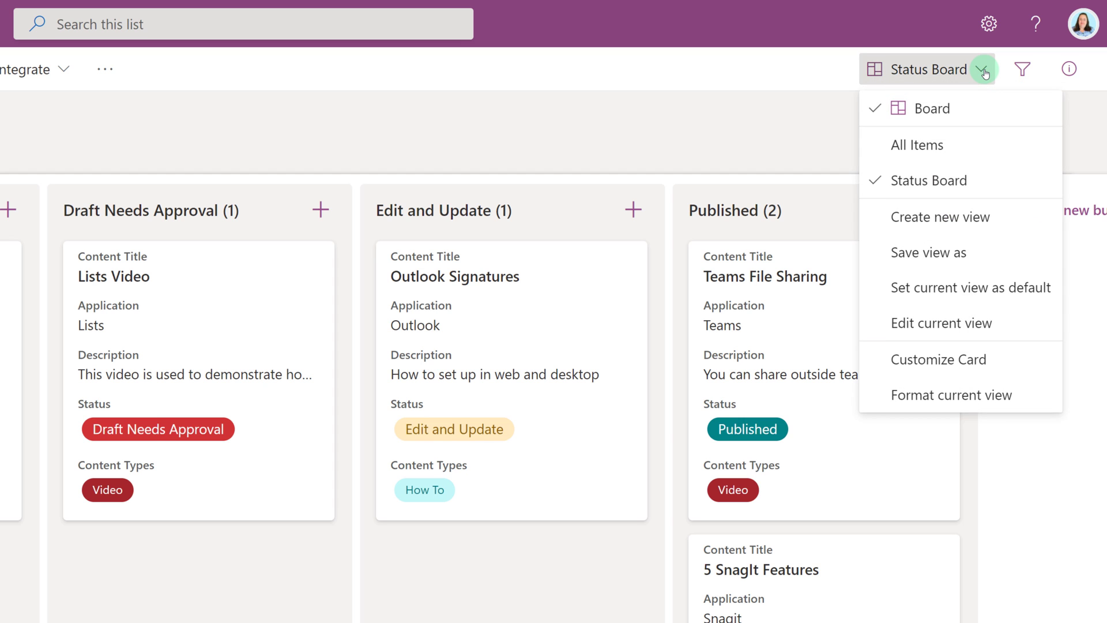
mouse_move(958, 370)
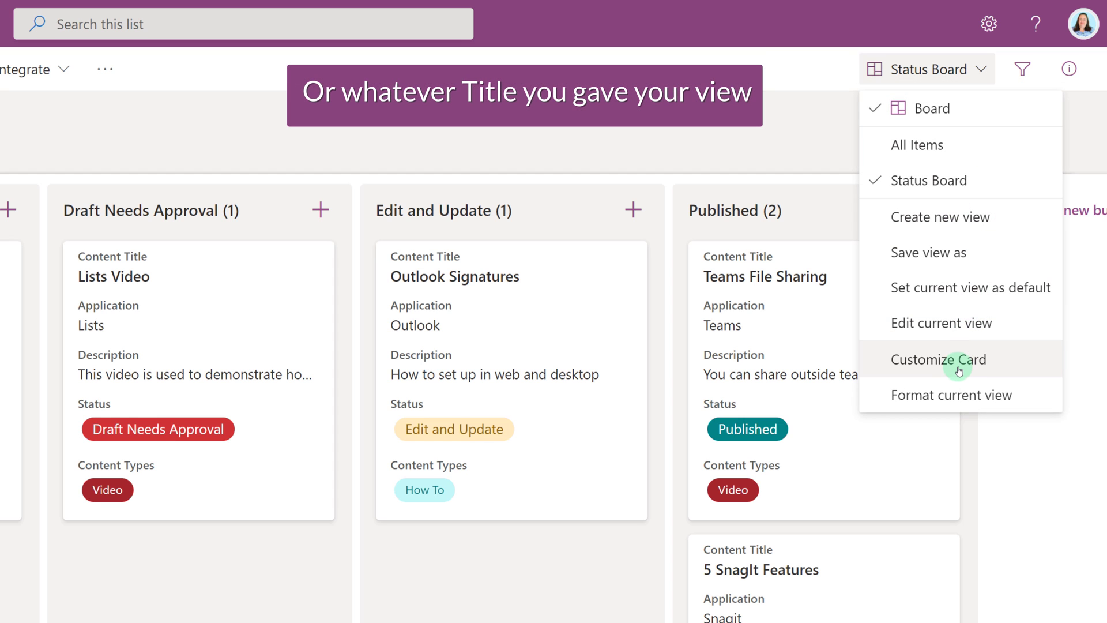
left_click(939, 360)
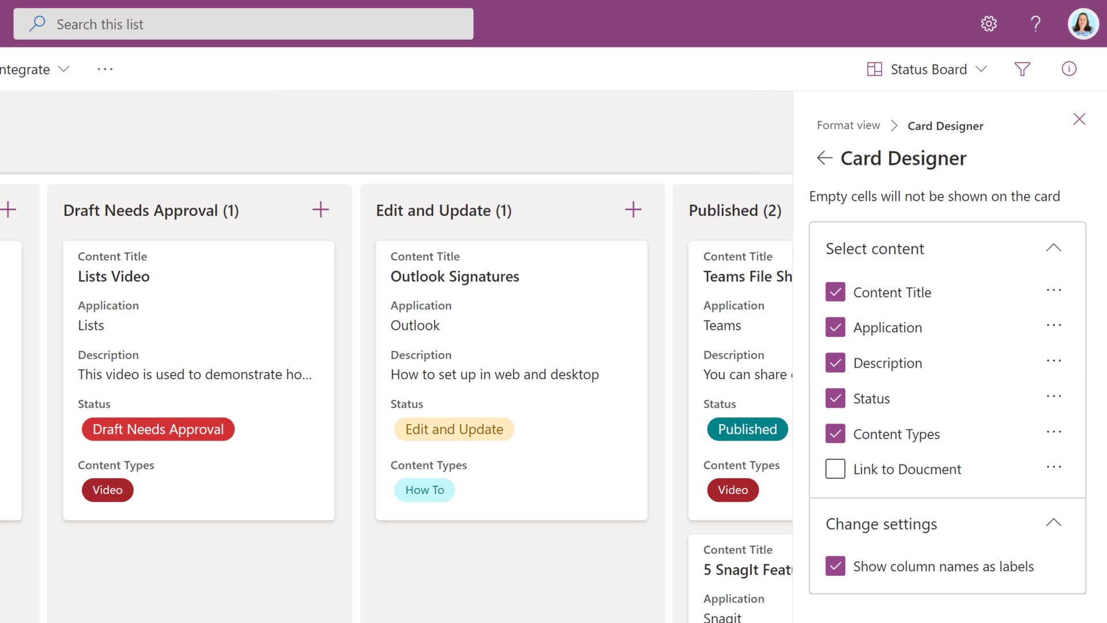
- Turn off column-name labels and the Description field on the board cards
left_click(834, 470)
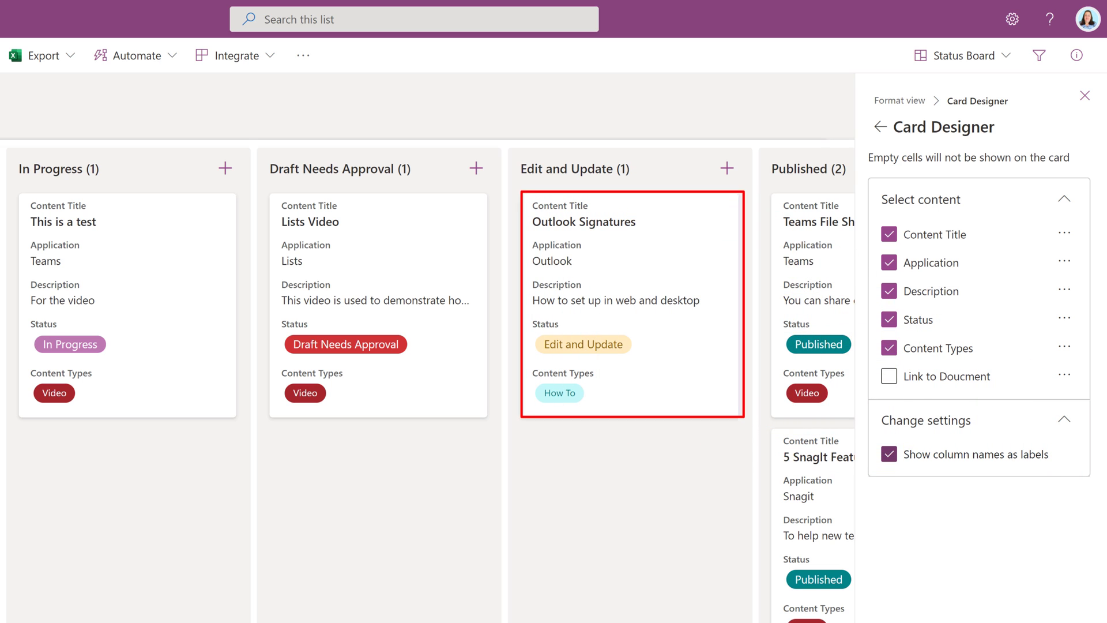
left_click(889, 454)
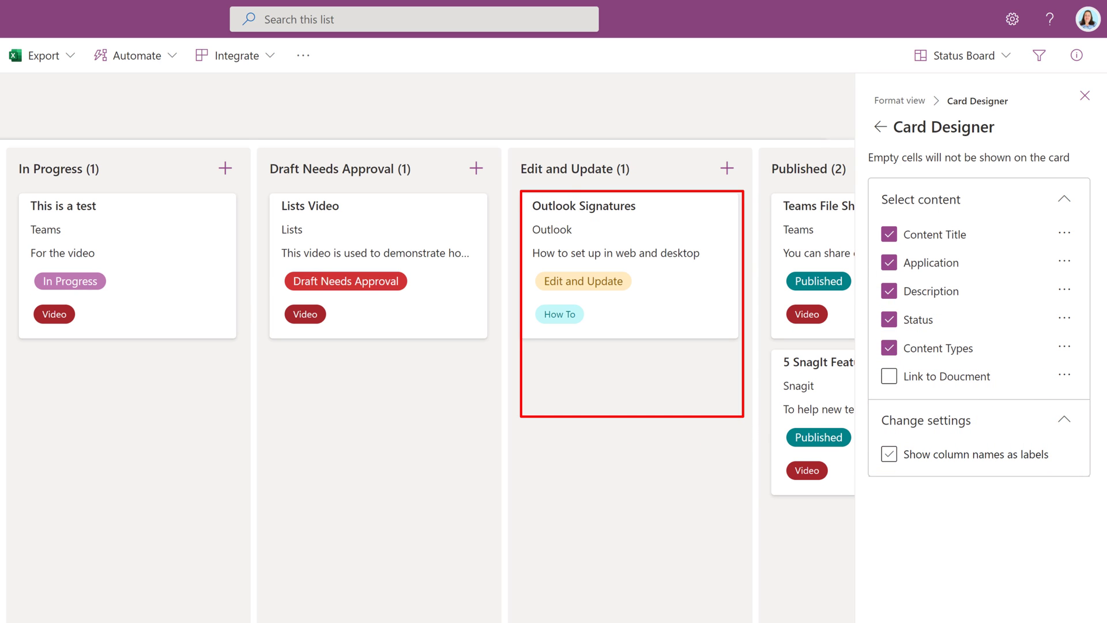
left_click(889, 453)
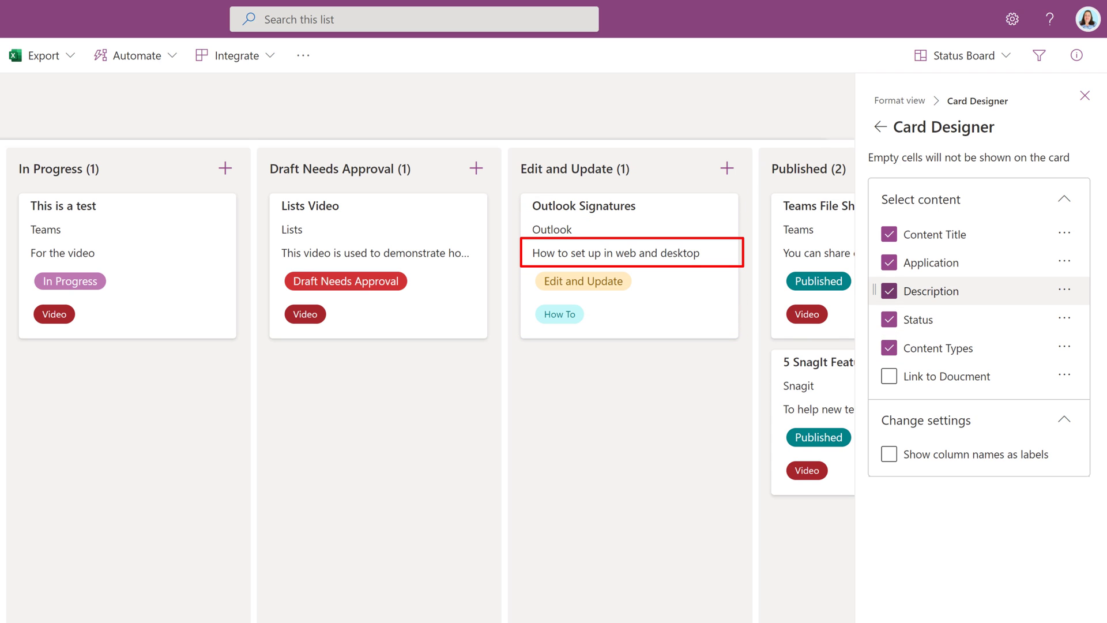
left_click(888, 290)
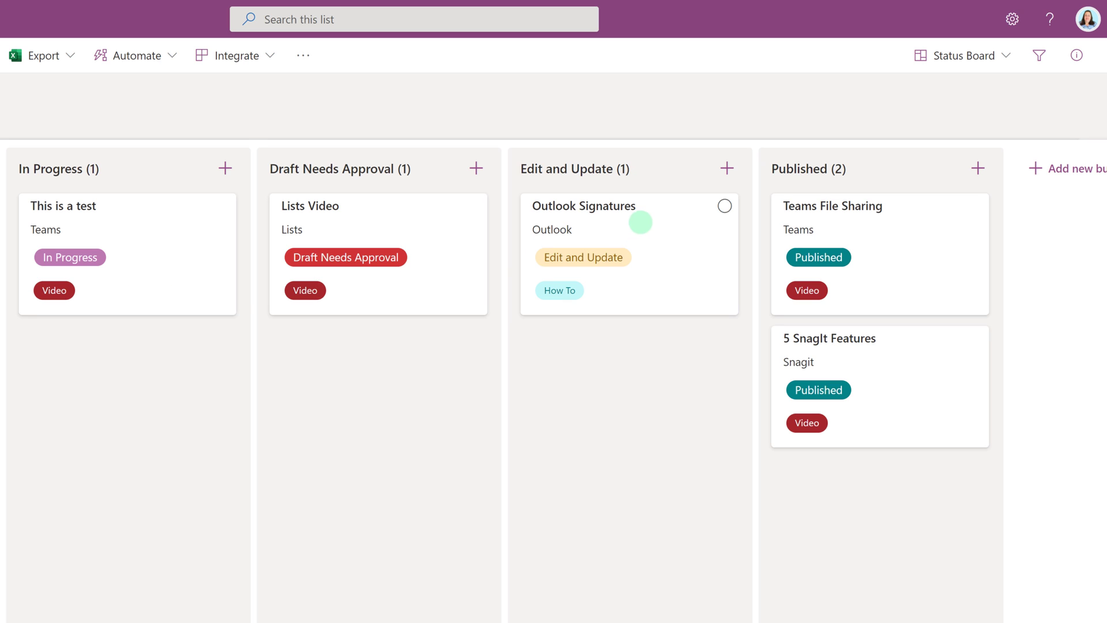
left_click(583, 206)
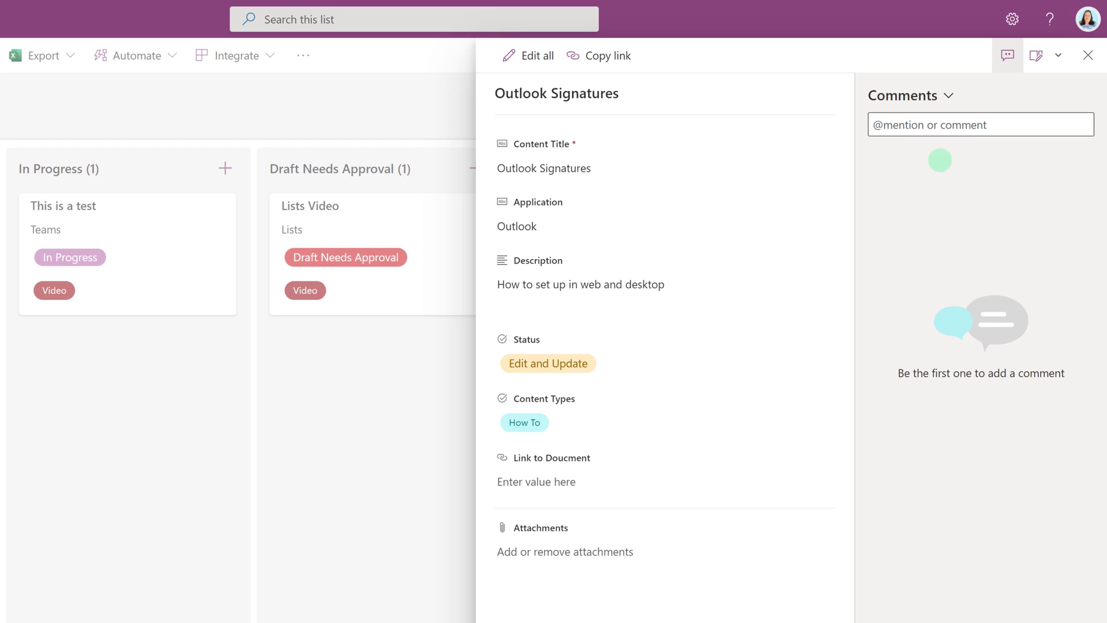
mouse_move(1088, 55)
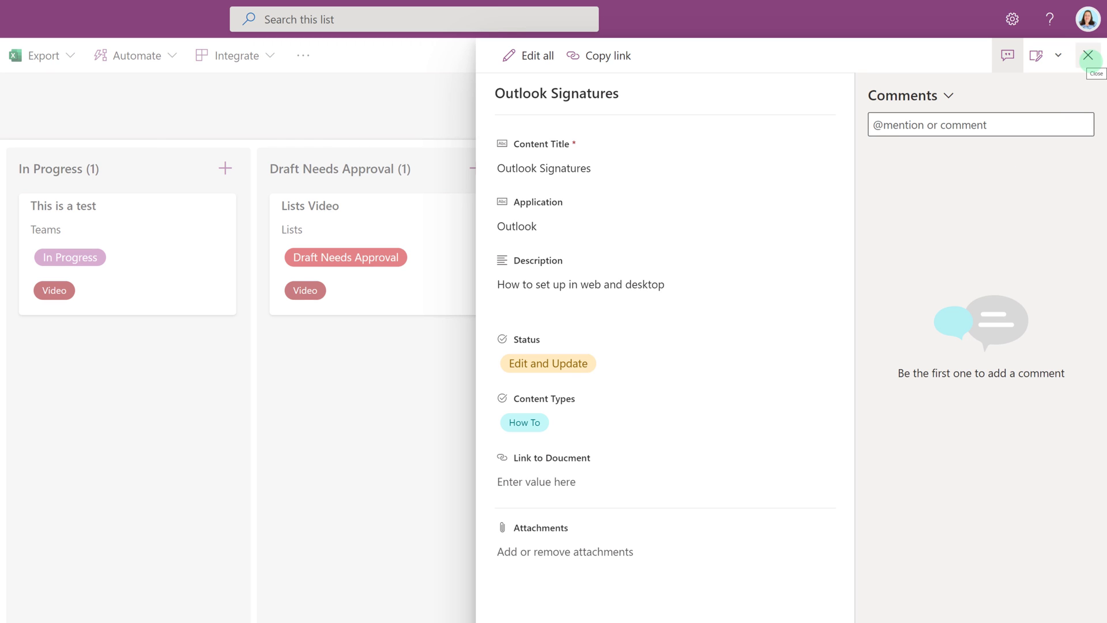
left_click(1092, 55)
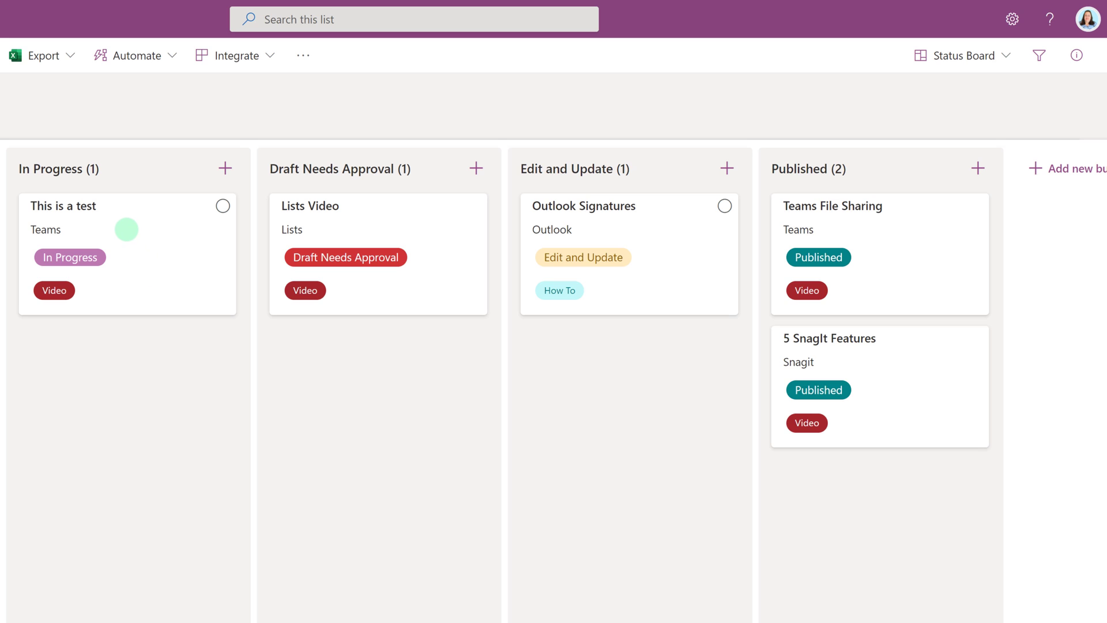
mouse_move(126, 228)
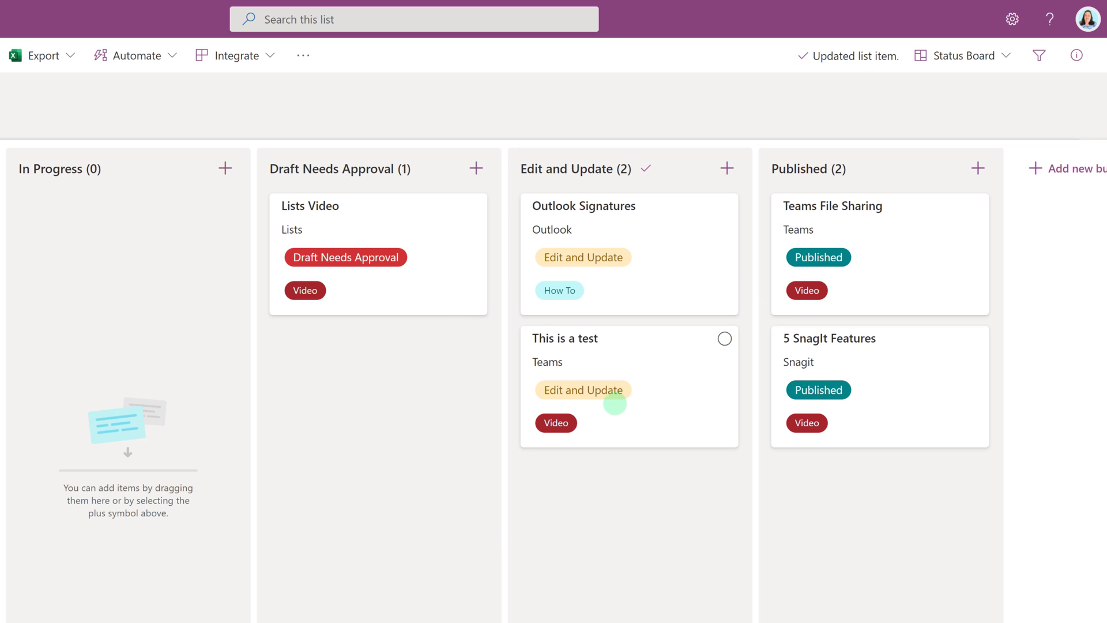
left_click_drag(628, 387, 879, 520)
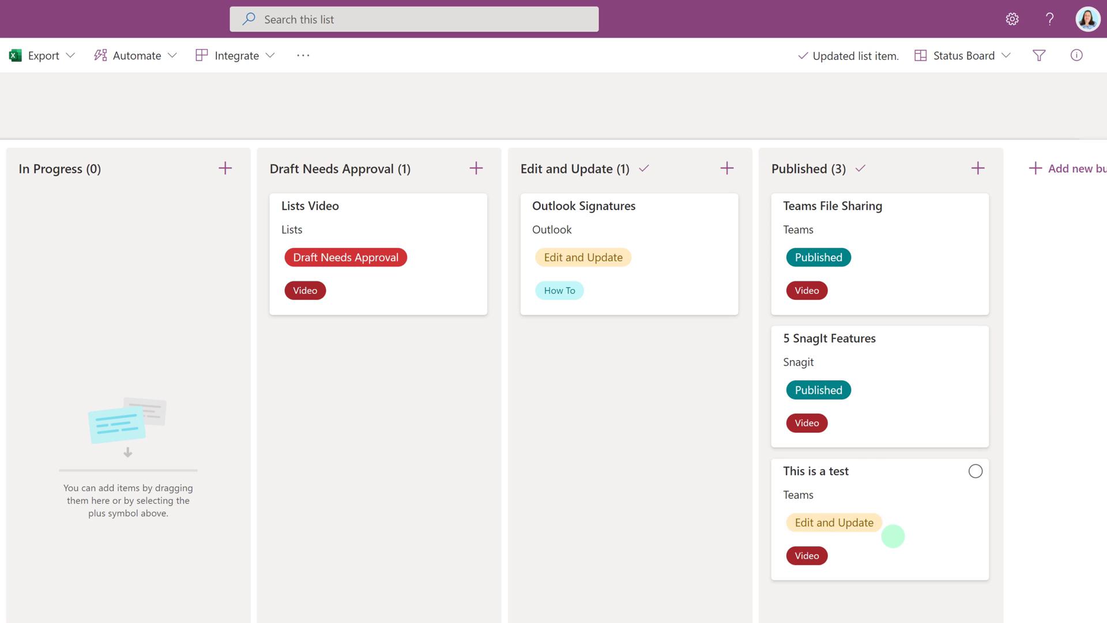
left_click_drag(879, 521, 113, 254)
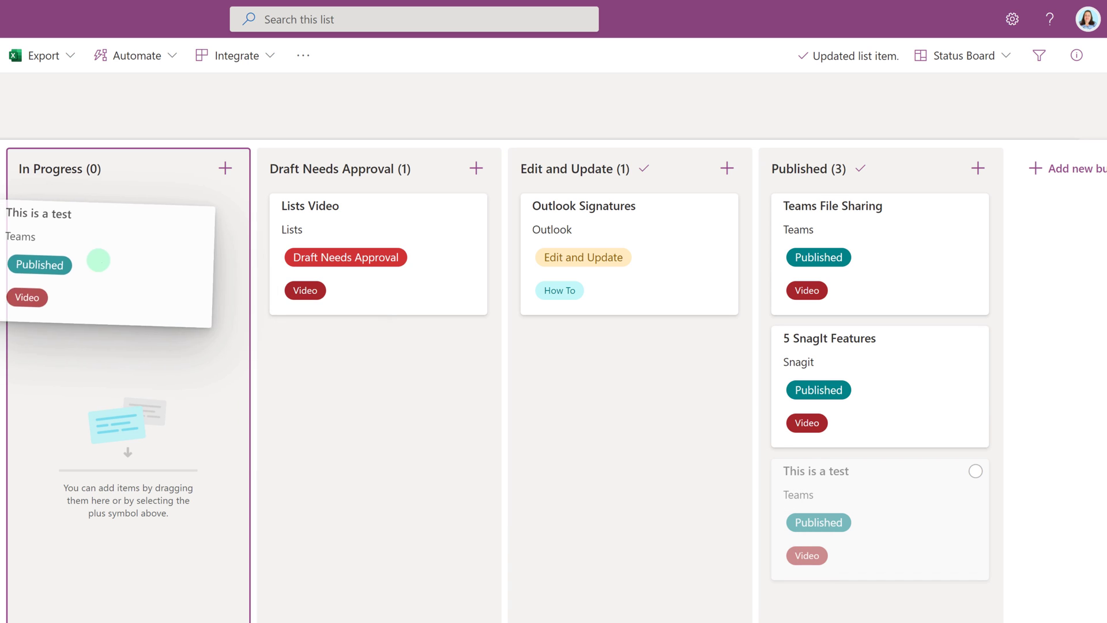
left_click_drag(880, 515, 126, 262)
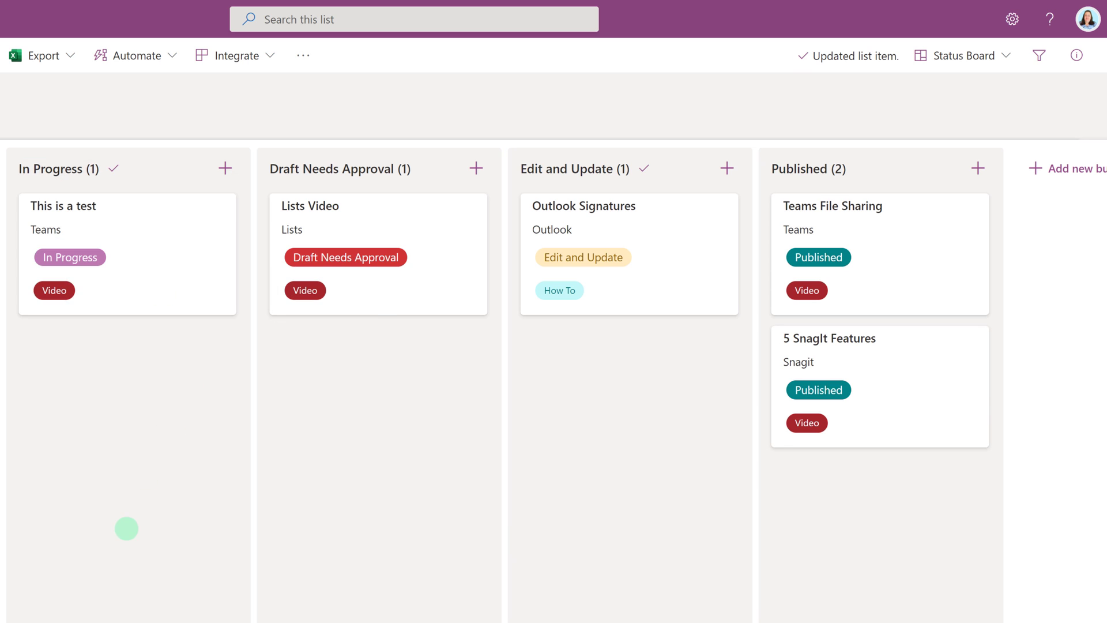